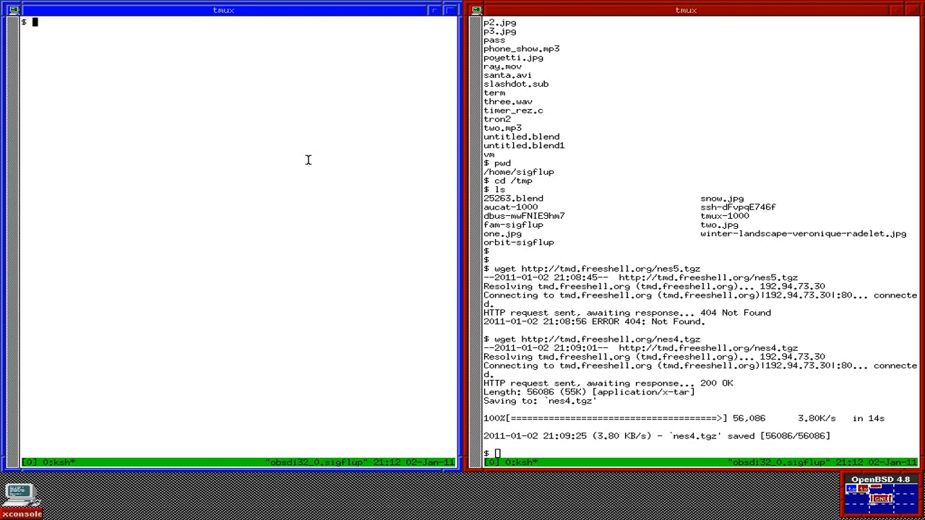
mouse_move(448, 149)
text(pwd)
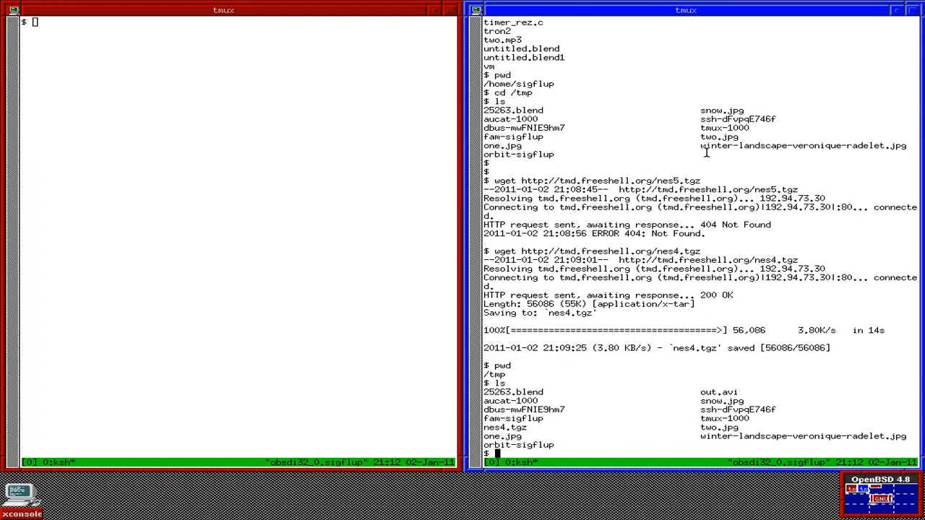
Step: Move into /tmp and extract the nes4.tgz archive with tar zxvf
text(cd)
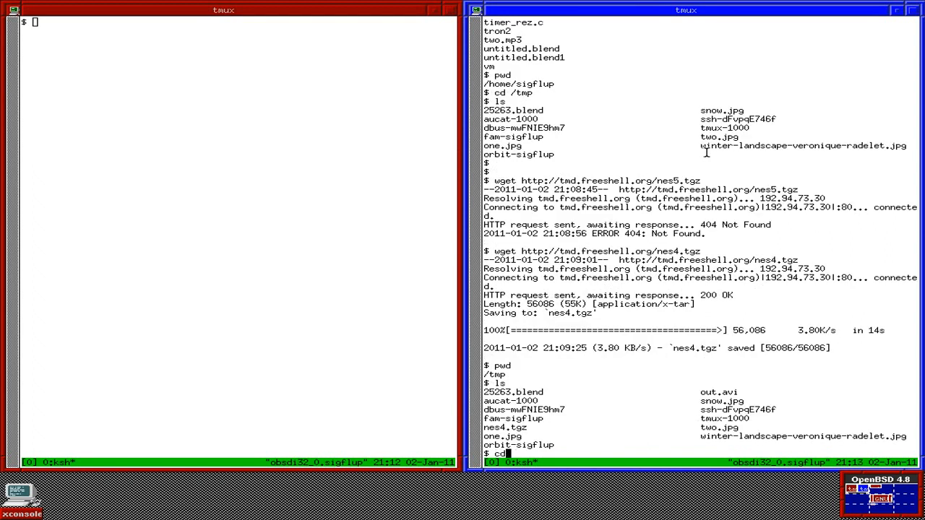
text(cd nes)
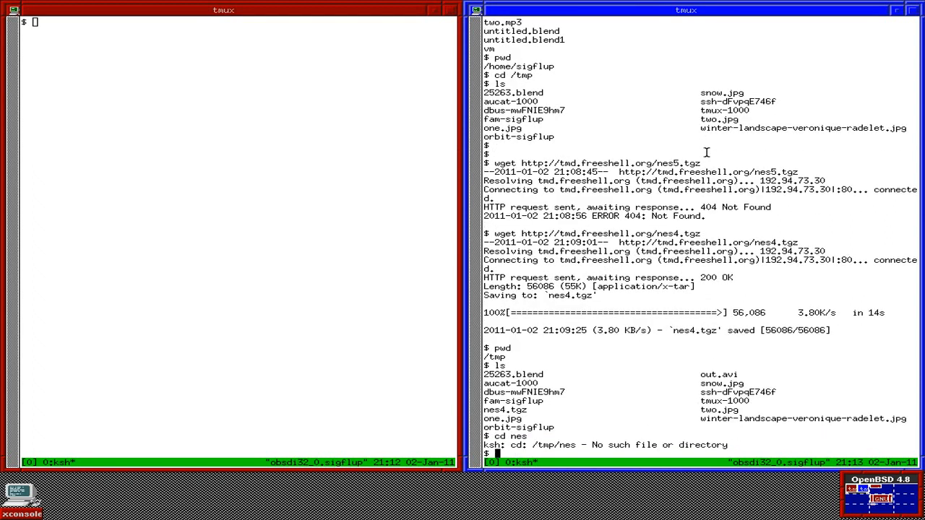
text(cd /tmp)
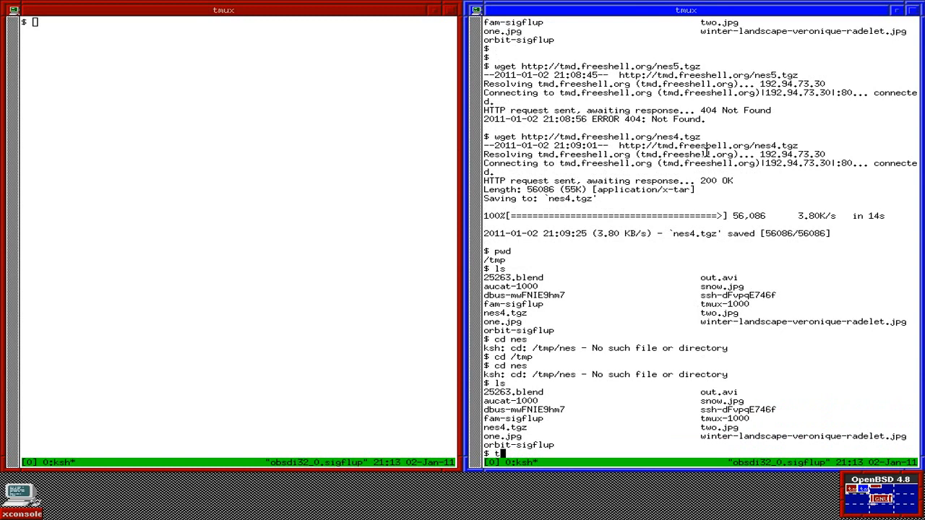
text(tar zxvf nes4)
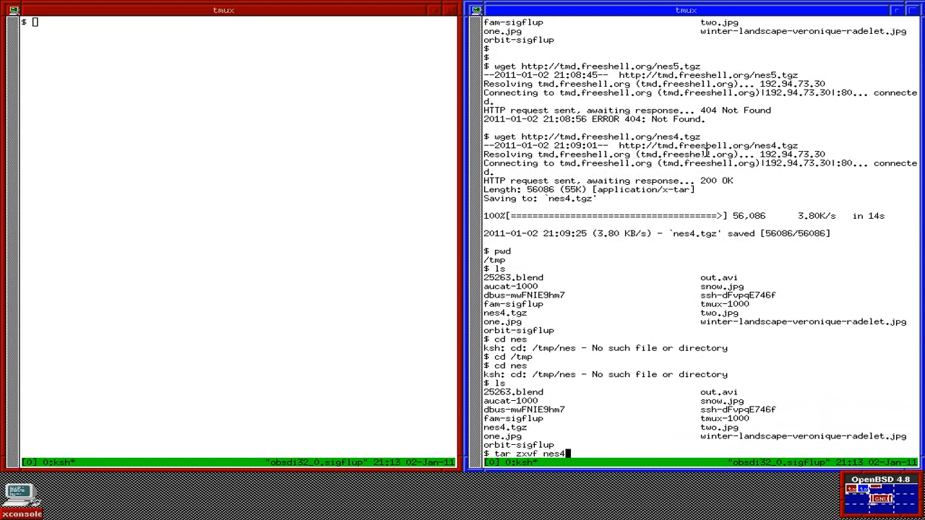
text(.tgz)
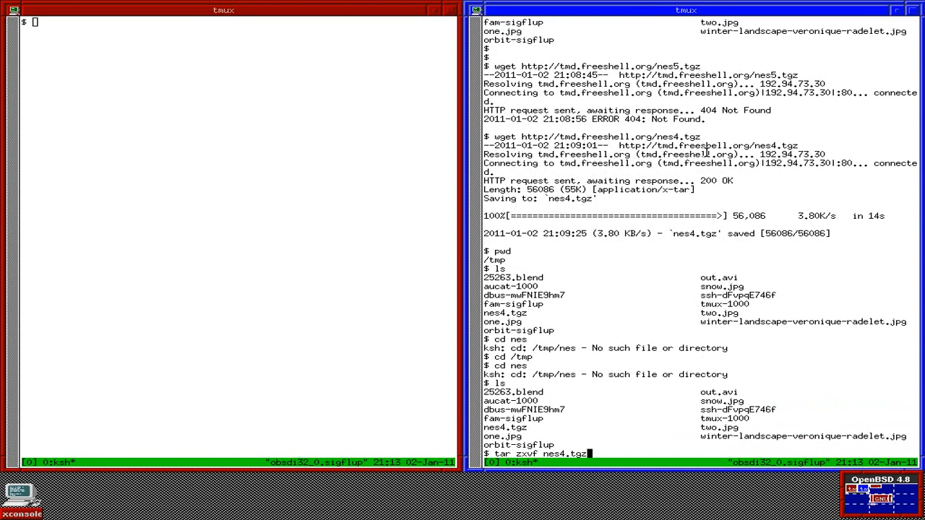
key(Return)
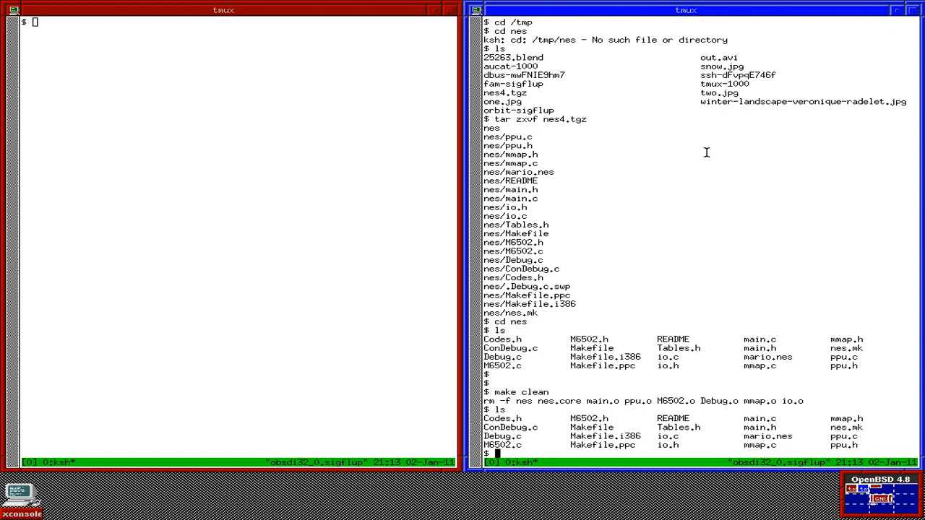
Step: Start opening main.c from the nes sources in vim
text(vim main.c)
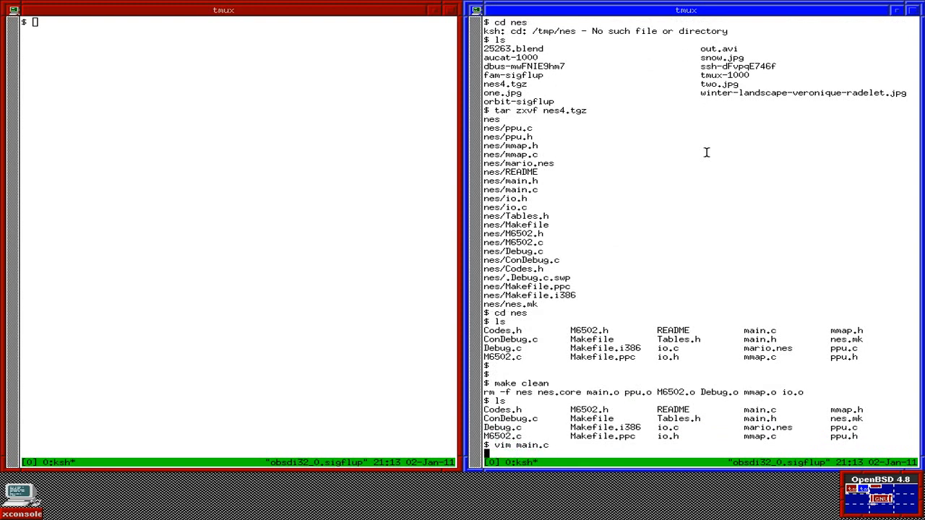
Step: Load main.c in vim and move to main()'s signal-handler and SDL setup lines
key(Return)
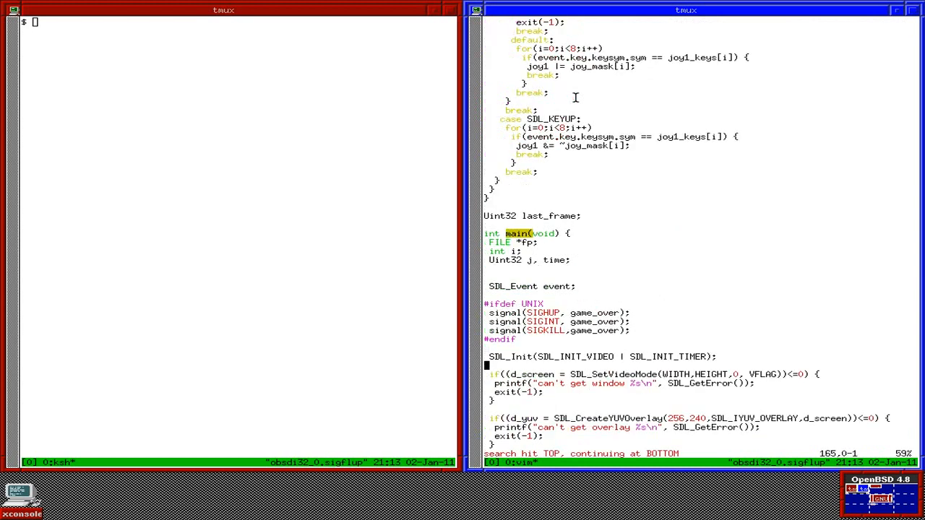
scroll(down, 3)
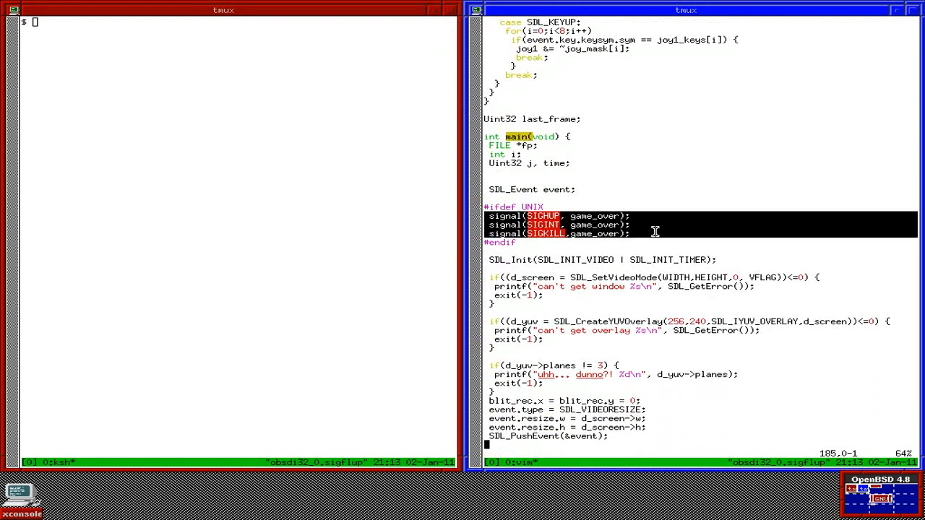
mouse_move(570, 238)
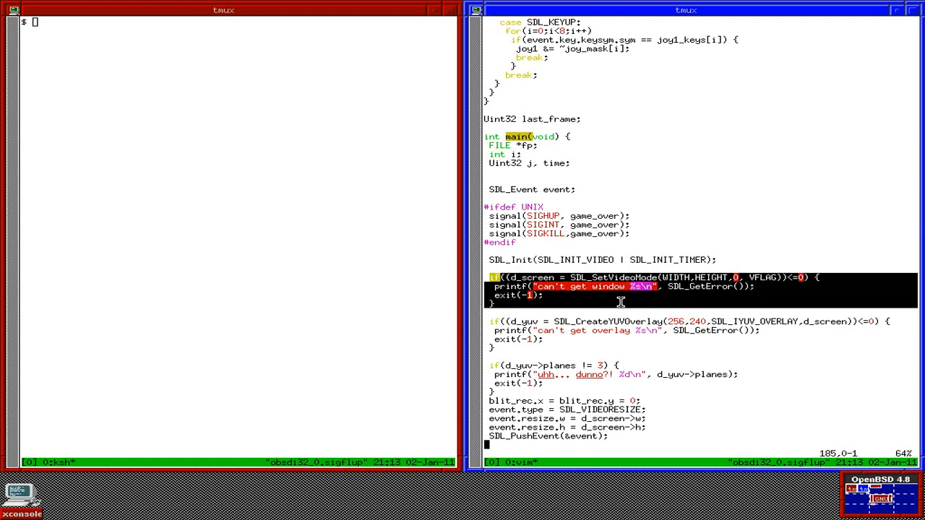
mouse_move(655, 290)
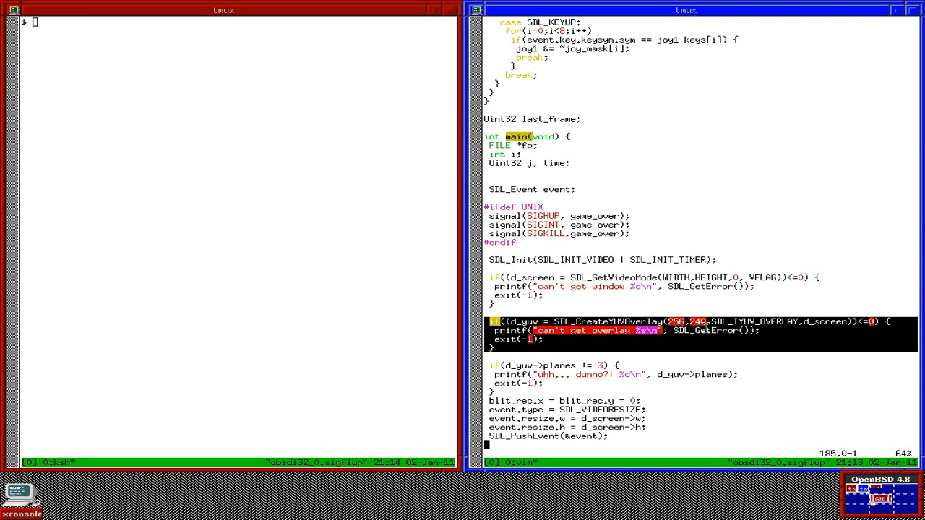
mouse_move(678, 331)
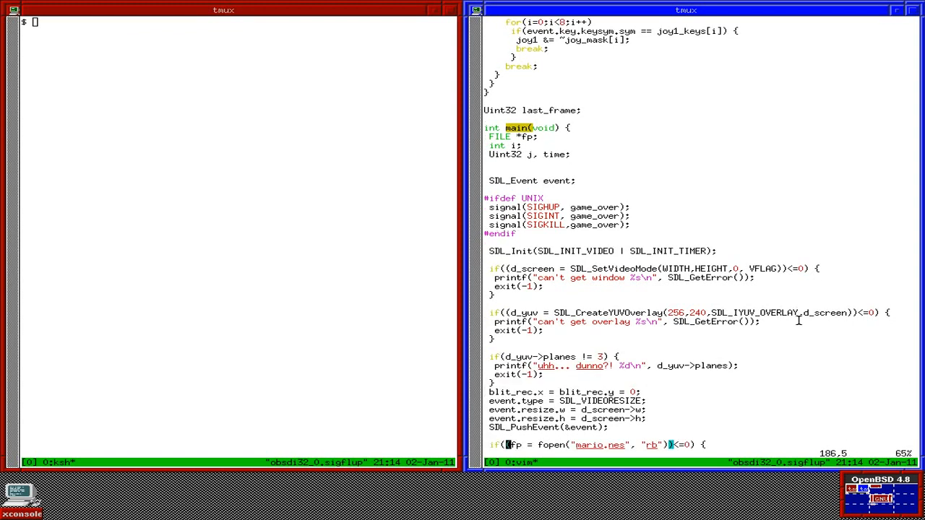
Step: Move past the mario.nes fopen/fread block and select the Reset6502(&cpu) line
scroll(down, 3)
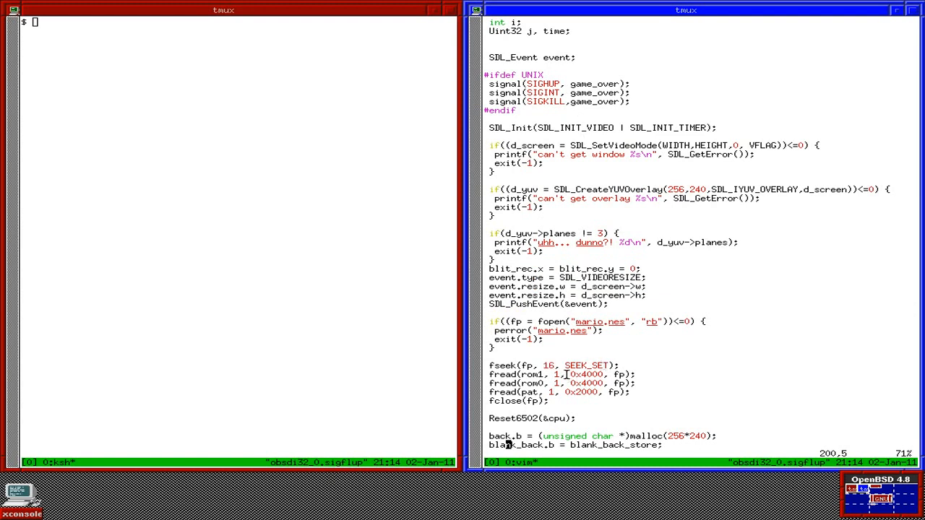
double_click(553, 383)
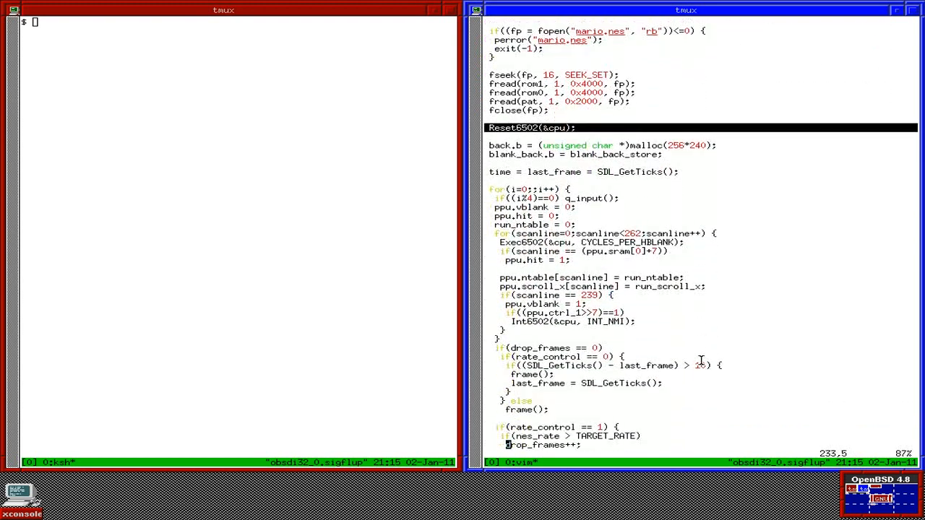
Step: Move down to the frame timing code and the #ifdef UNIX status printf block
scroll(down, 3)
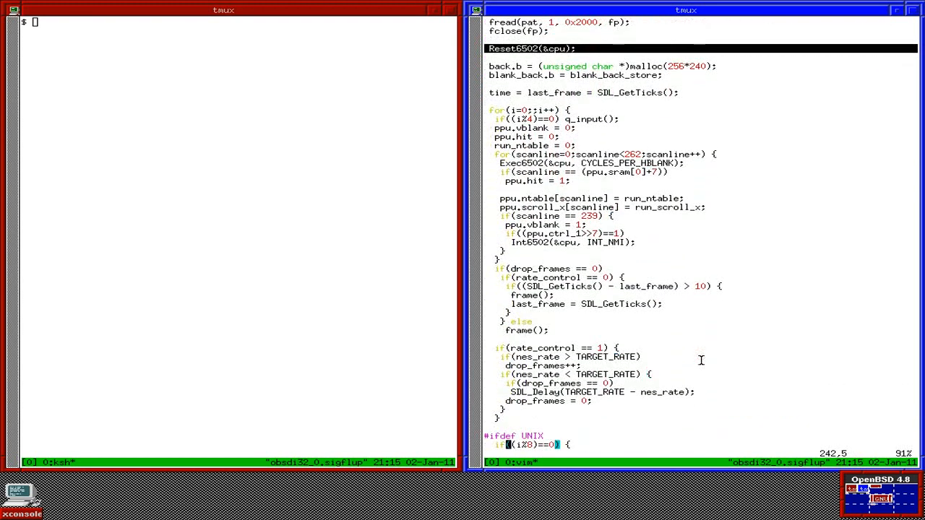
mouse_move(527, 56)
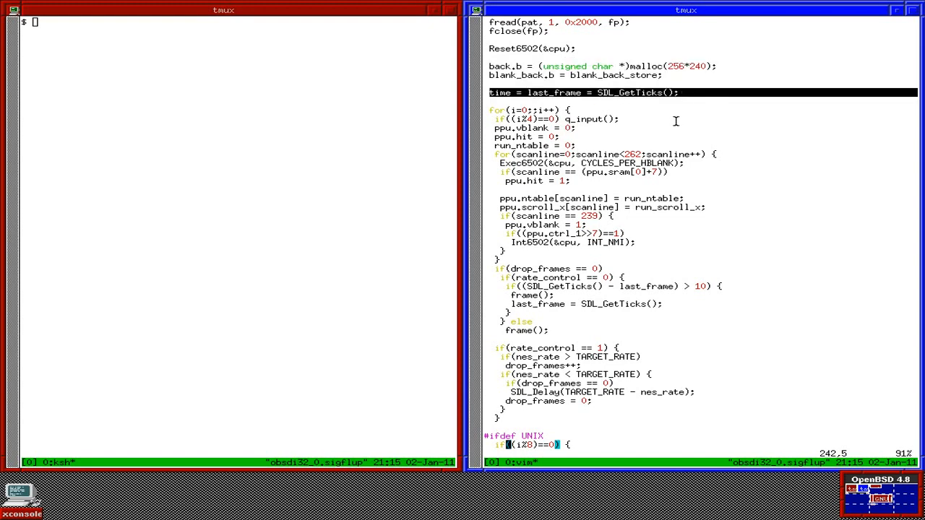
mouse_move(672, 118)
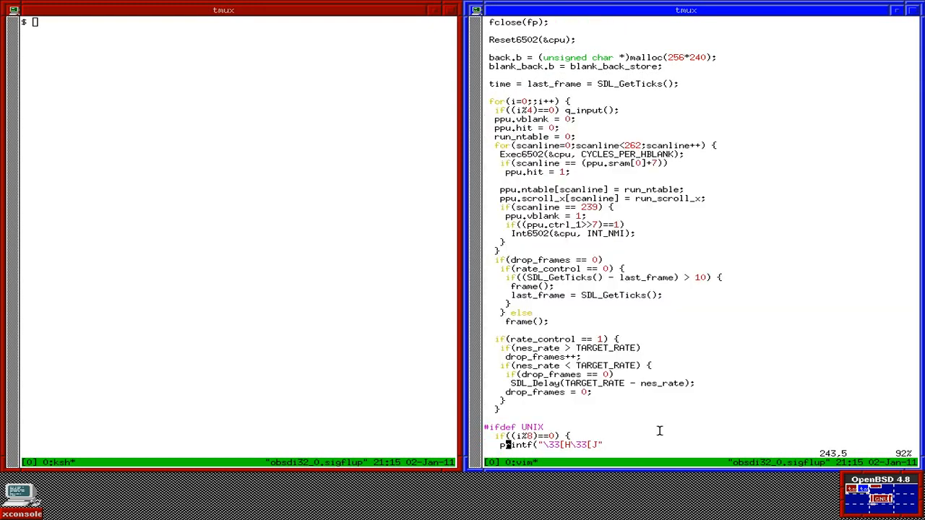
scroll(down, 3)
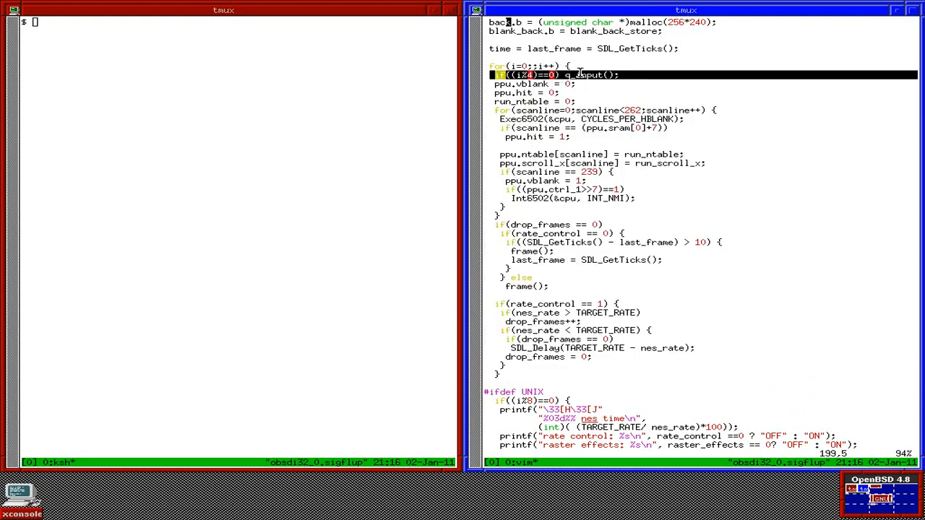
mouse_move(585, 72)
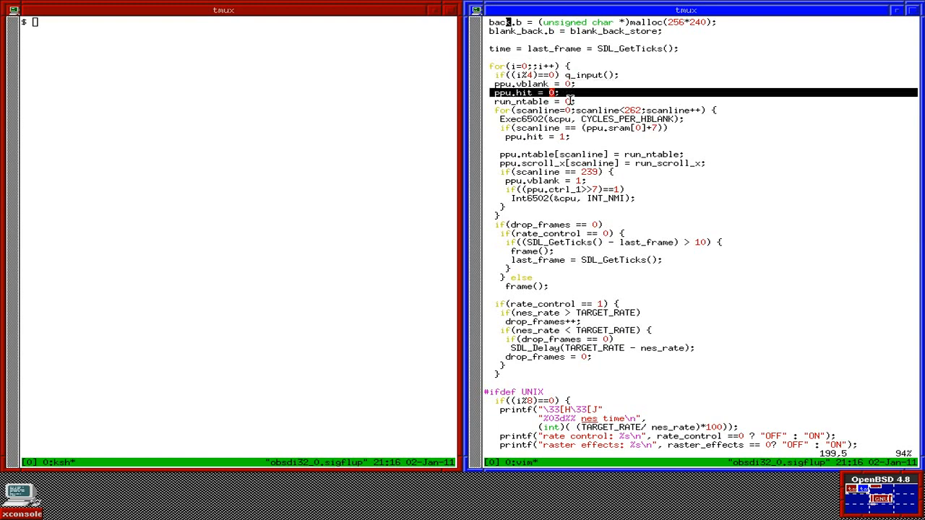
Step: Extend the selection from the q_input line down to ppu.hit = 0
key(j)
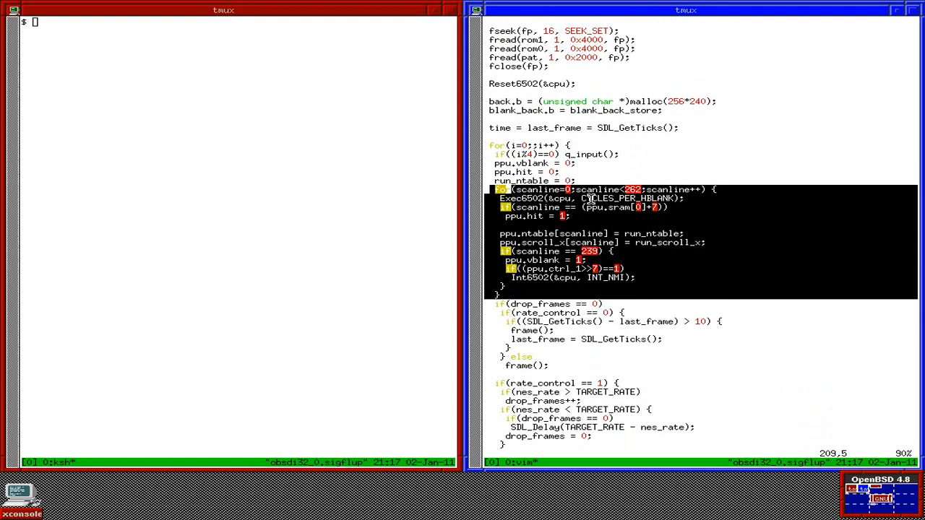
mouse_move(657, 198)
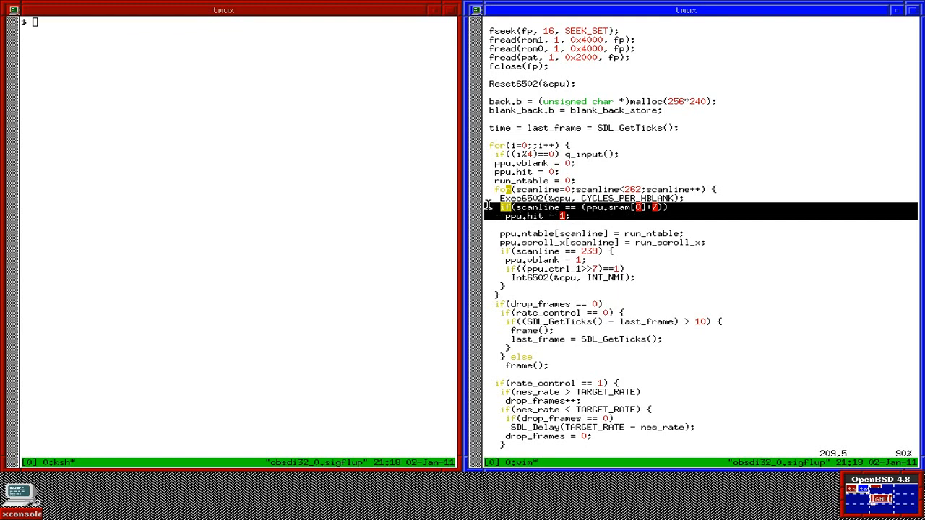
mouse_move(483, 205)
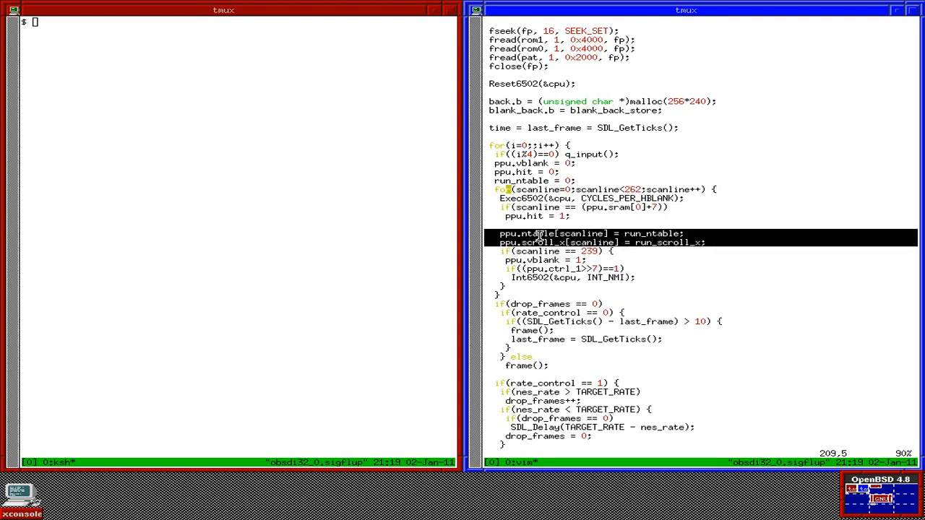
mouse_move(531, 242)
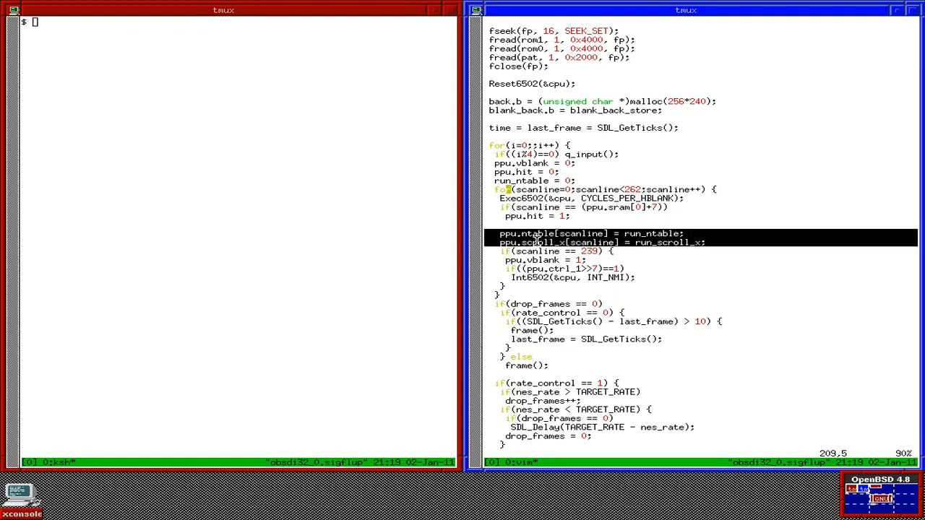
mouse_move(536, 233)
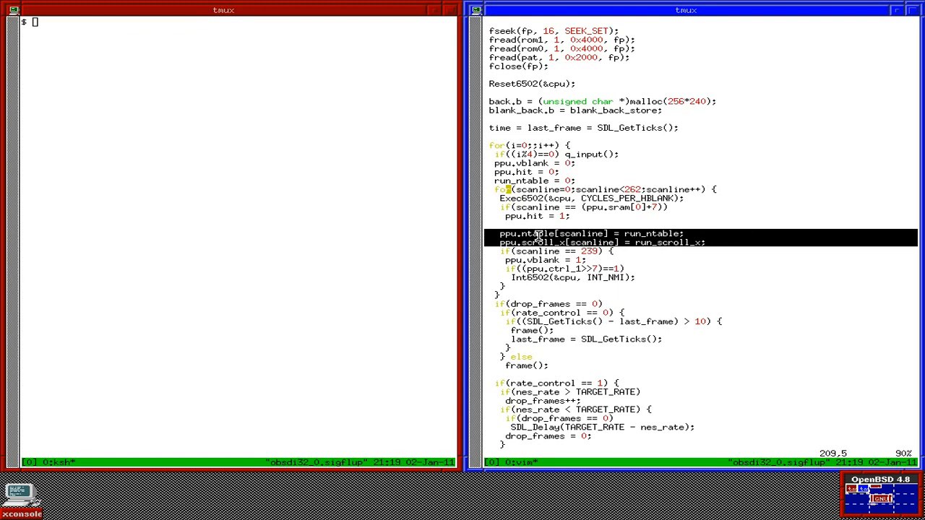
mouse_move(611, 242)
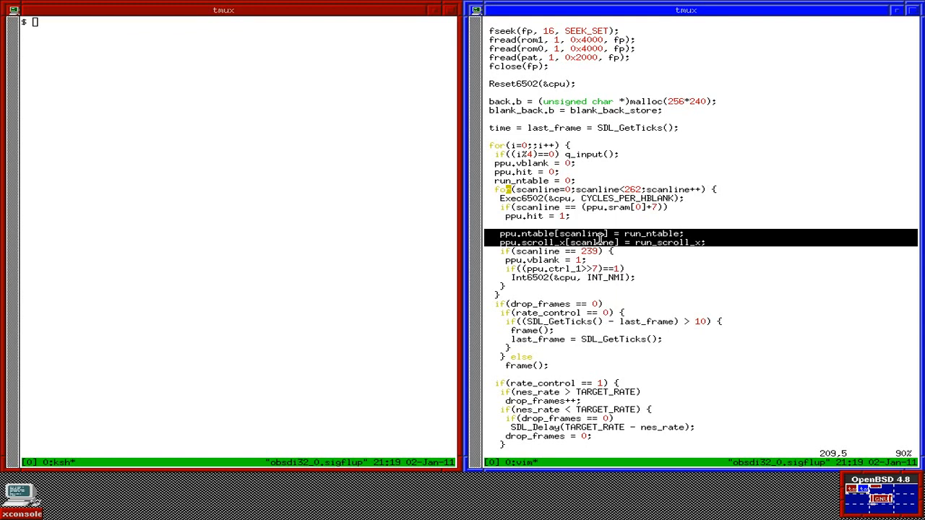
mouse_move(650, 233)
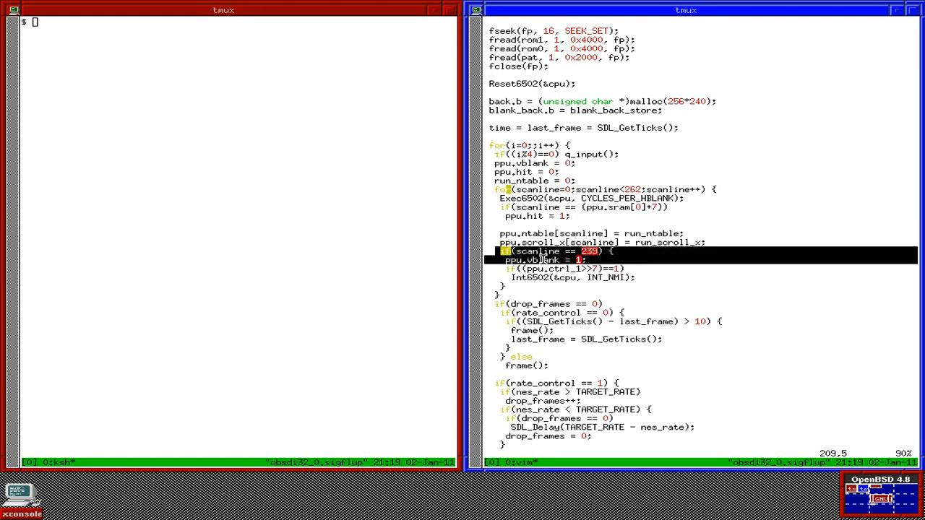
mouse_move(534, 259)
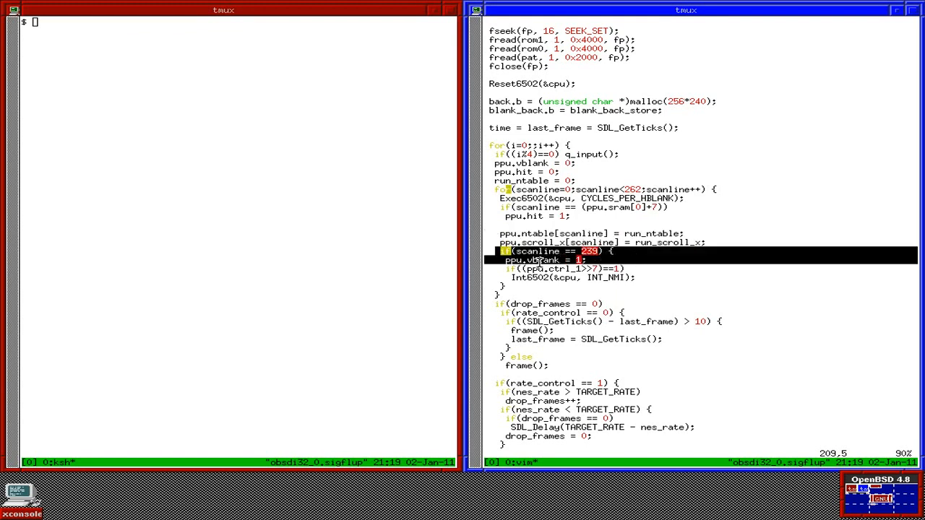
mouse_move(554, 260)
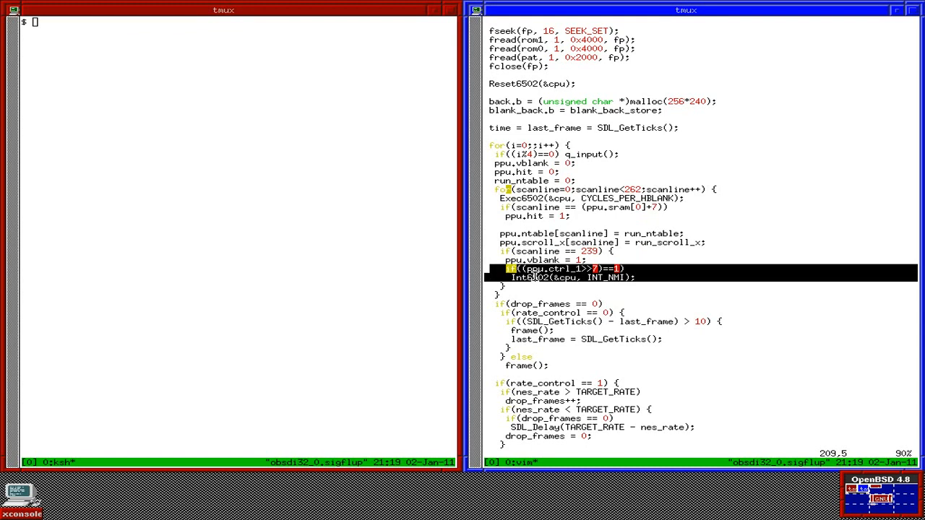
mouse_move(607, 285)
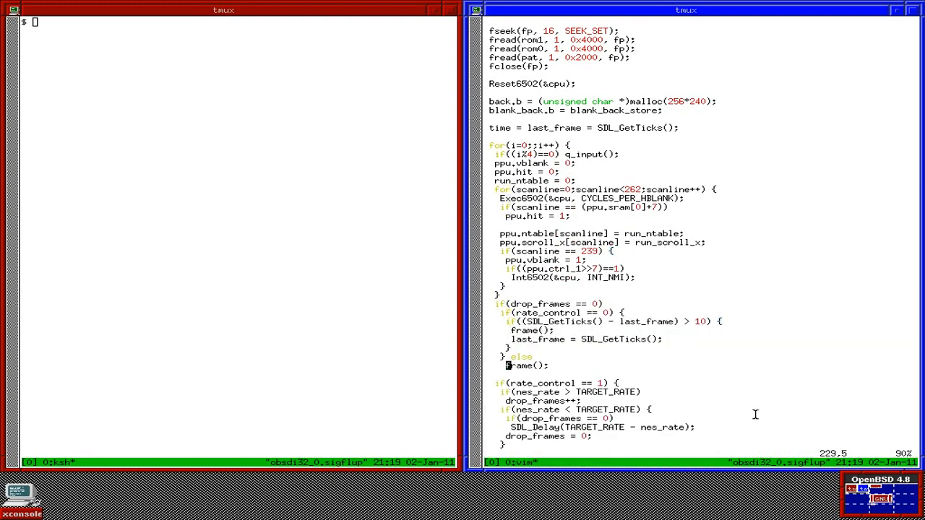
Step: Move to the bottom of main.c over the rate-control and nes_rate averaging code
scroll(down, 3)
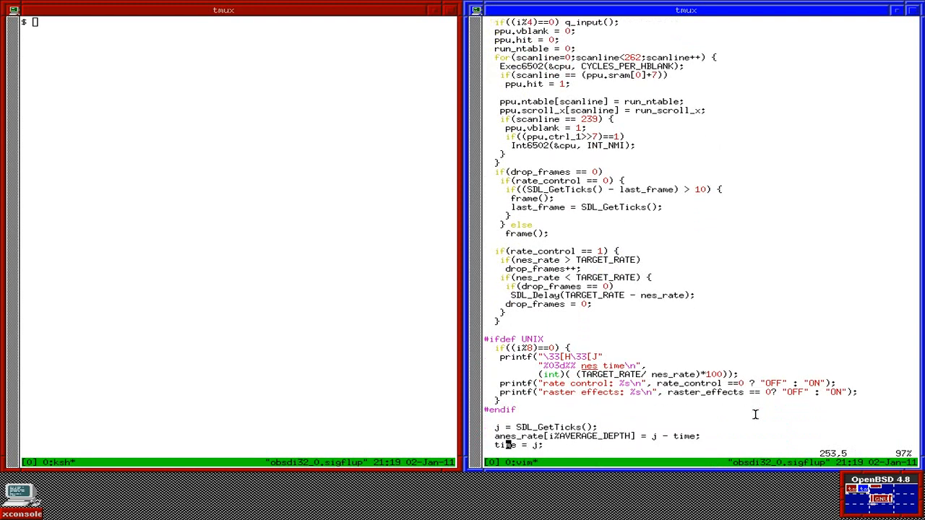
scroll(down, 3)
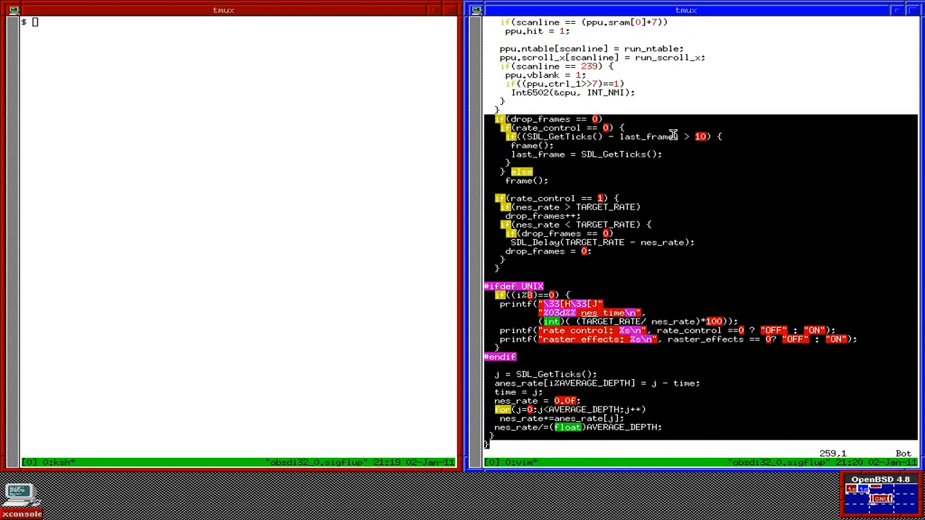
mouse_move(677, 146)
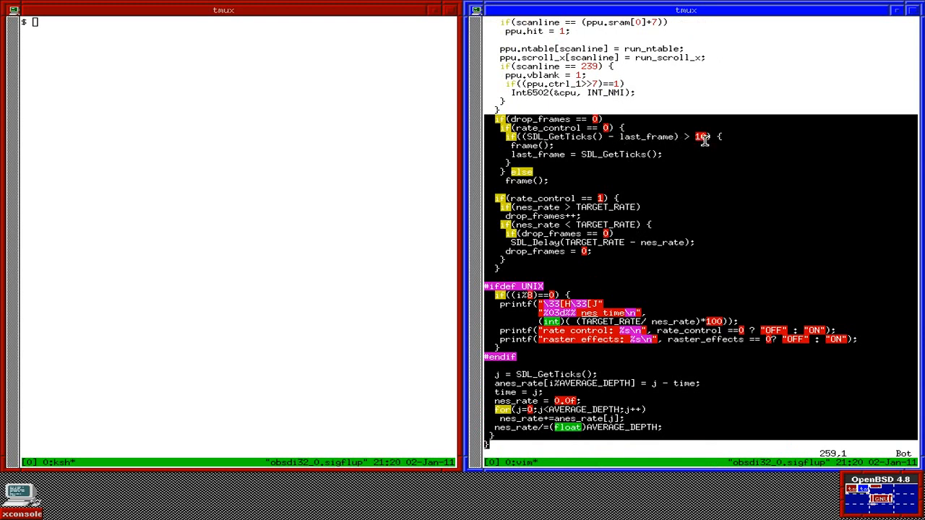
mouse_move(687, 139)
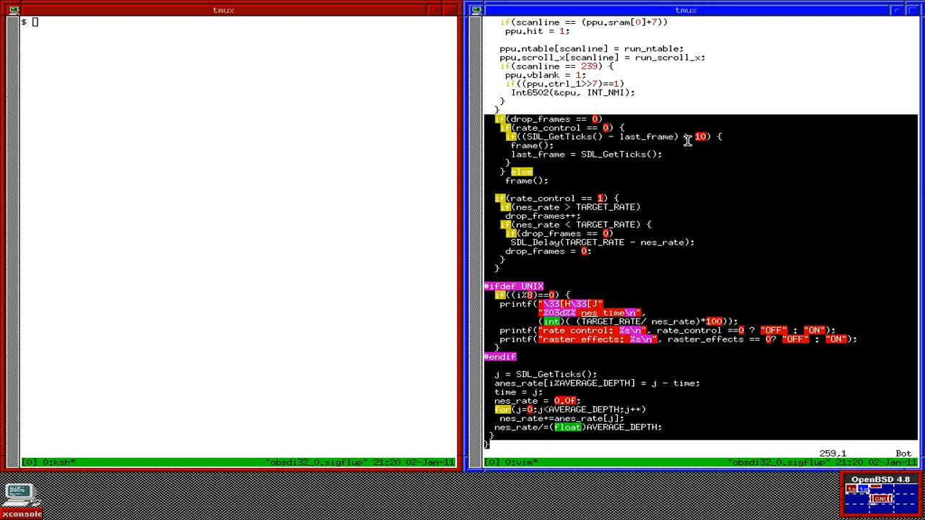
mouse_move(546, 208)
text(vim ppu.c)
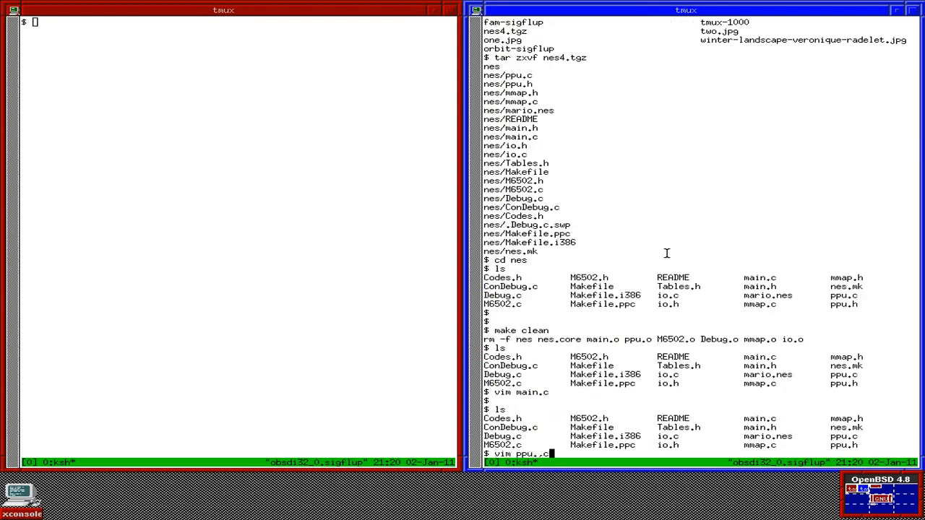
Step: Load ppu.c, move down to frame() and search backwards for draw_back
key(Return)
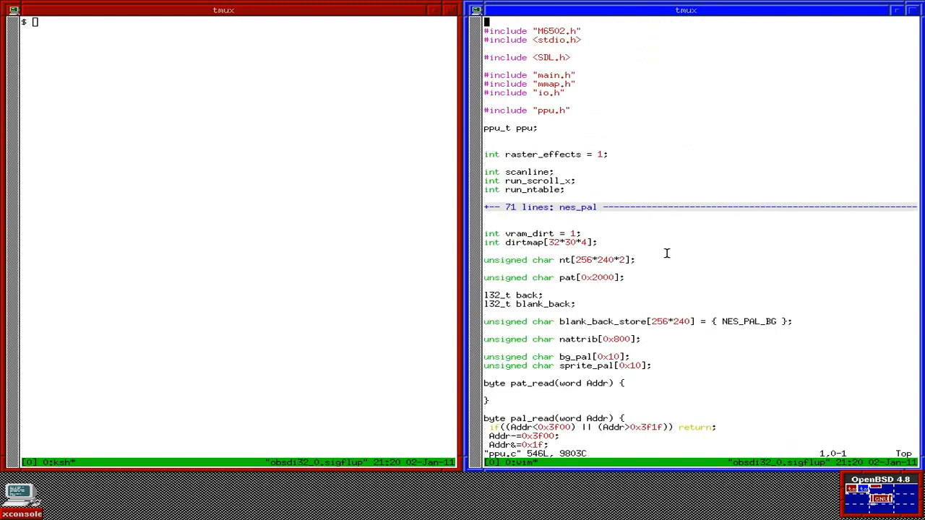
scroll(down, 3)
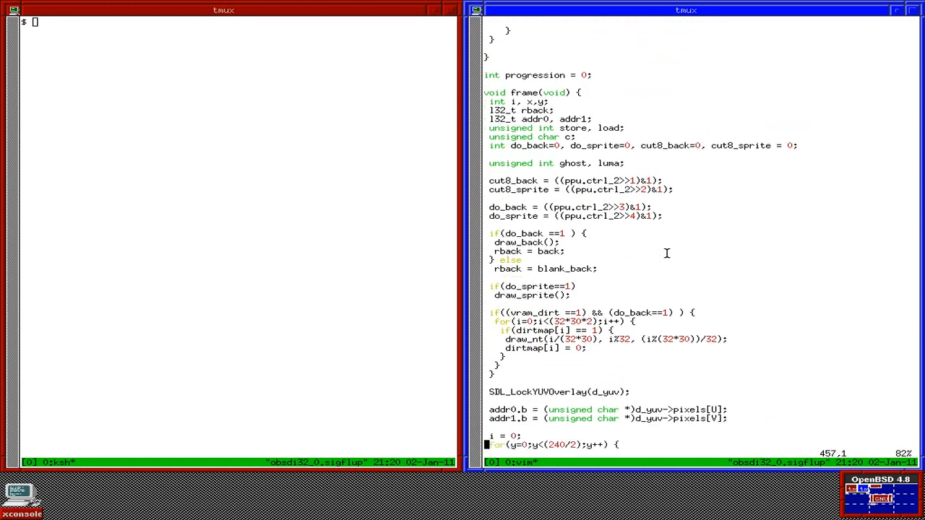
scroll(down, 3)
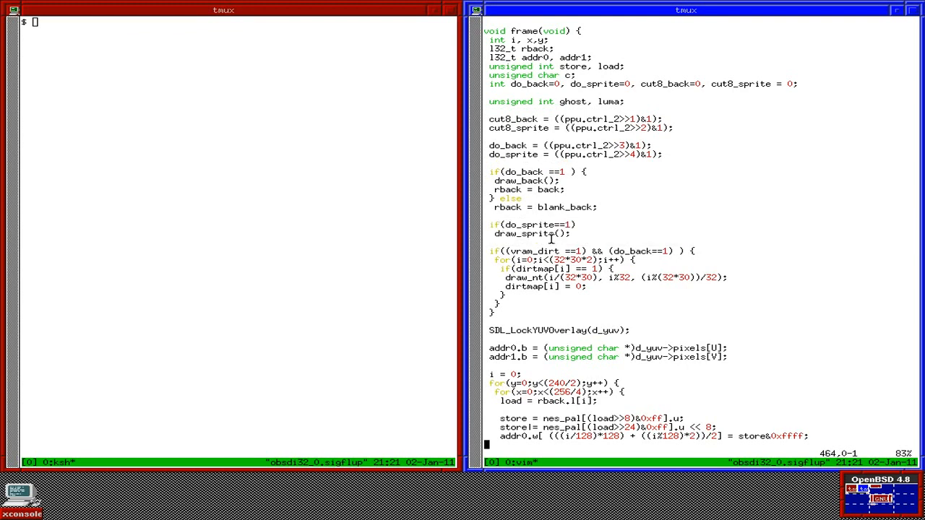
text(?d)
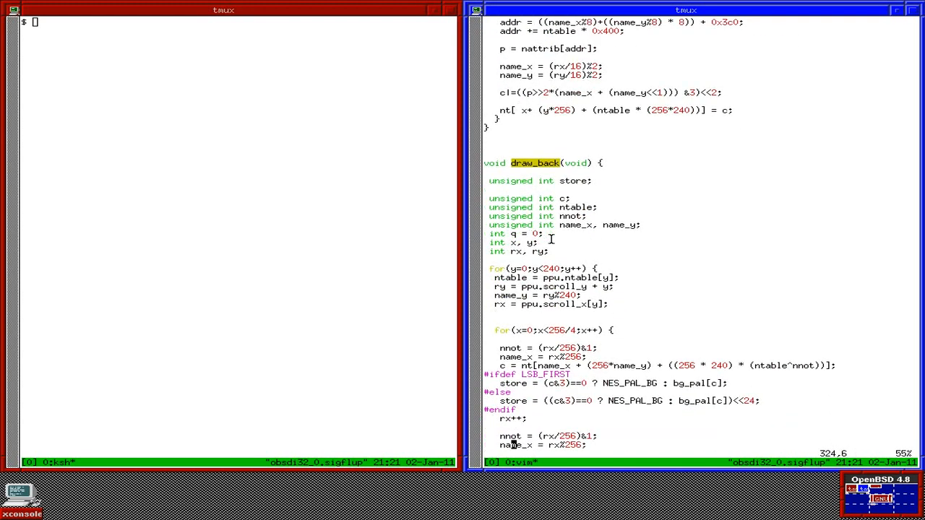
Step: Move through the draw_back loop and all of draw_sprite() to its closing brace
scroll(down, 3)
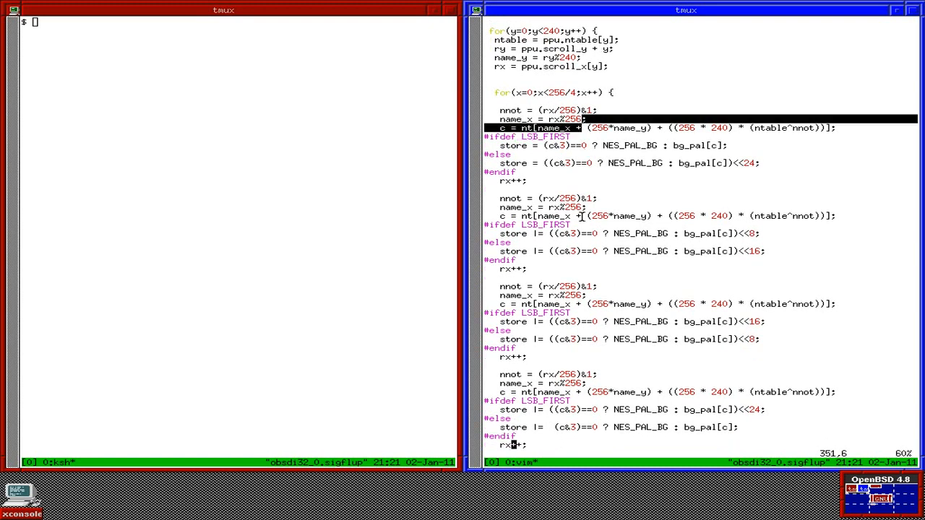
scroll(down, 3)
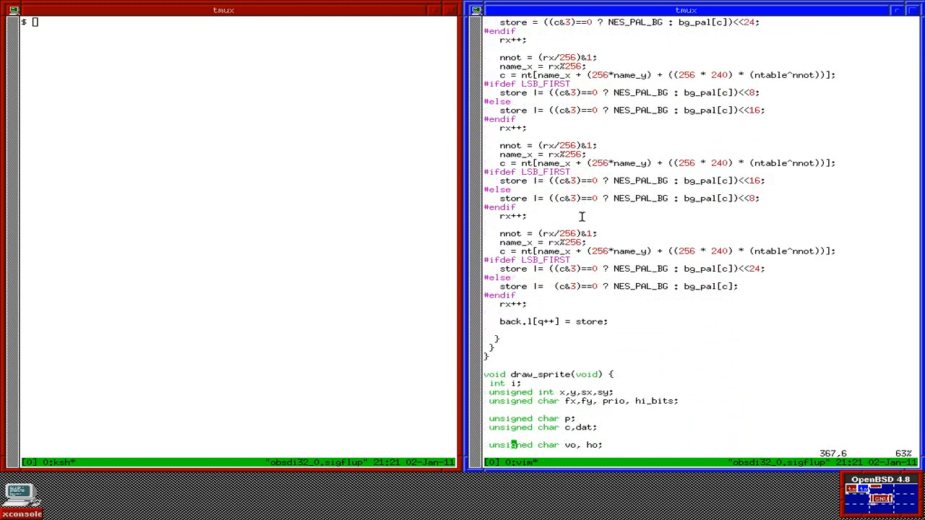
scroll(down, 3)
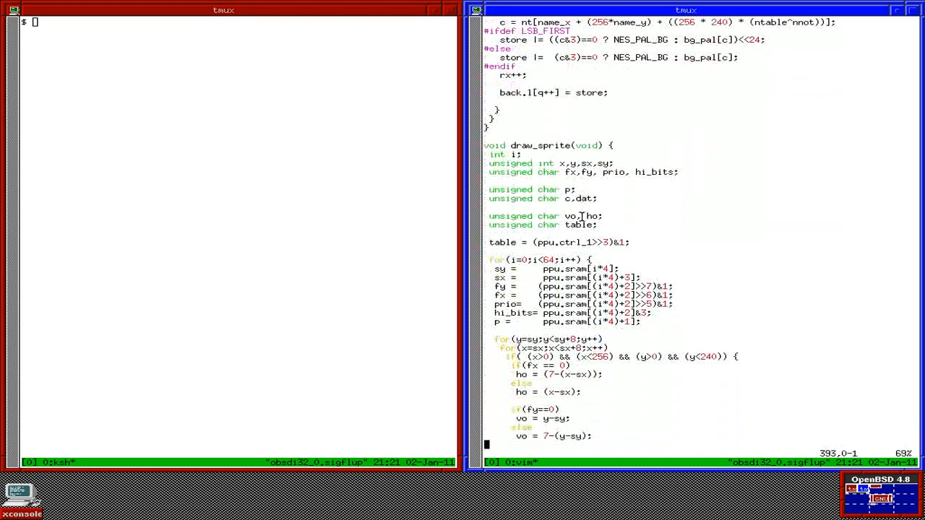
scroll(down, 3)
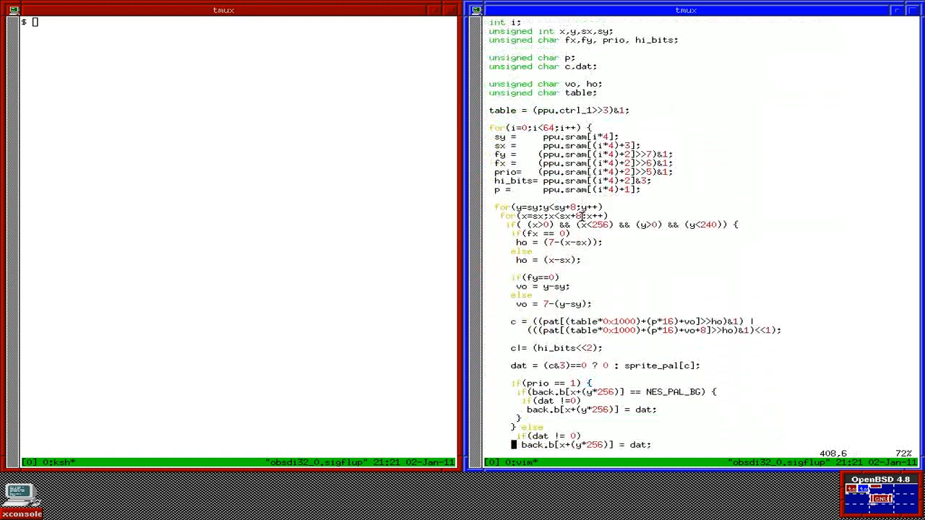
scroll(down, 3)
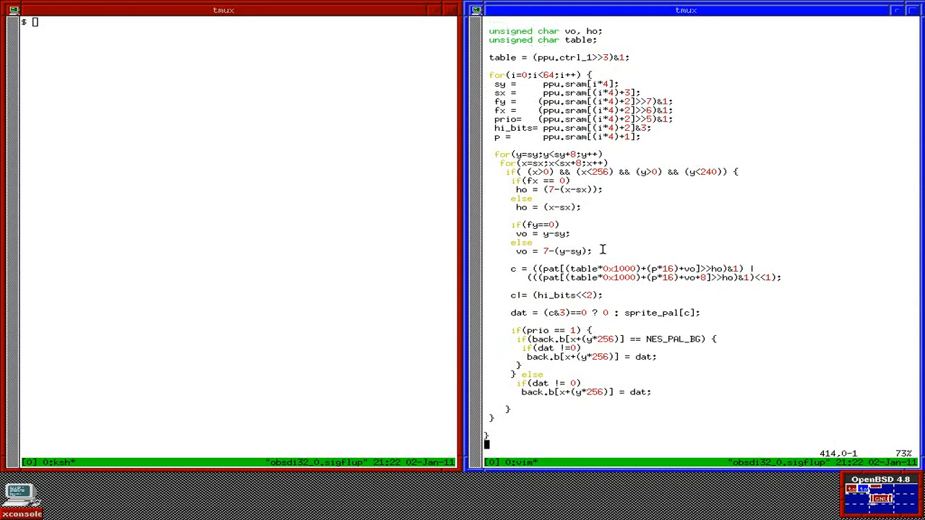
Step: Move through the SDL_LockYUVOverlay conversion loops down to the #define DO_RASTER line
scroll(down, 3)
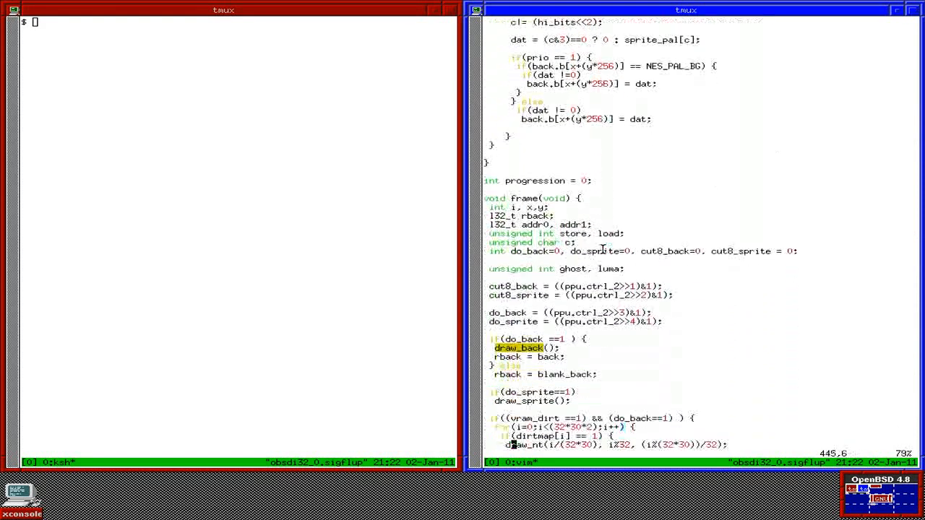
scroll(down, 3)
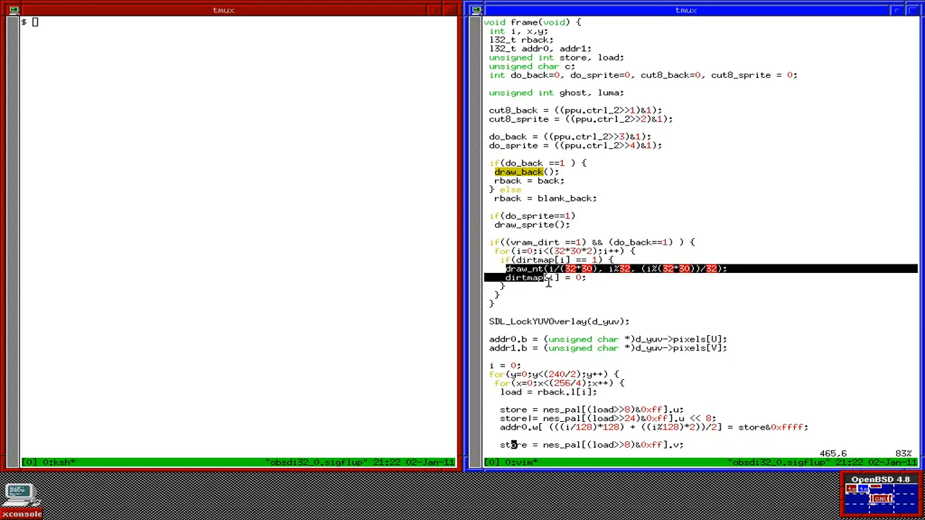
scroll(down, 3)
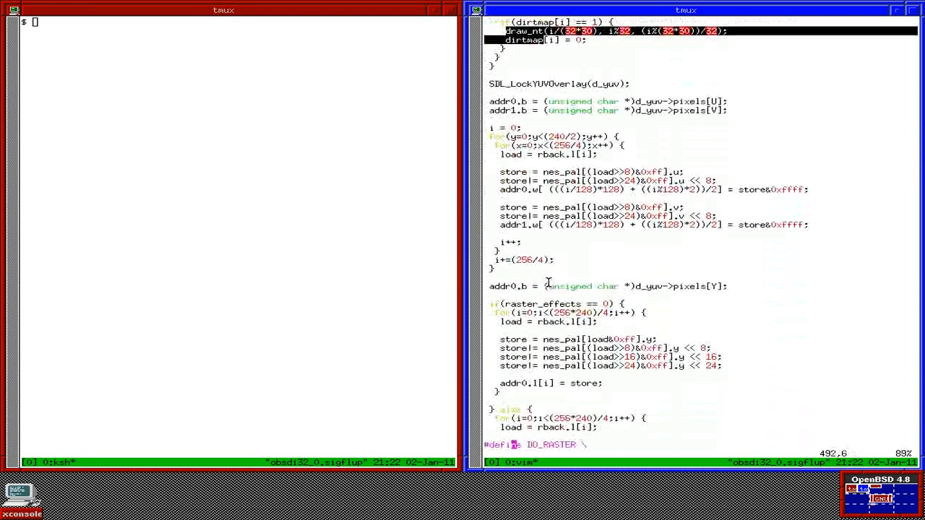
scroll(down, 3)
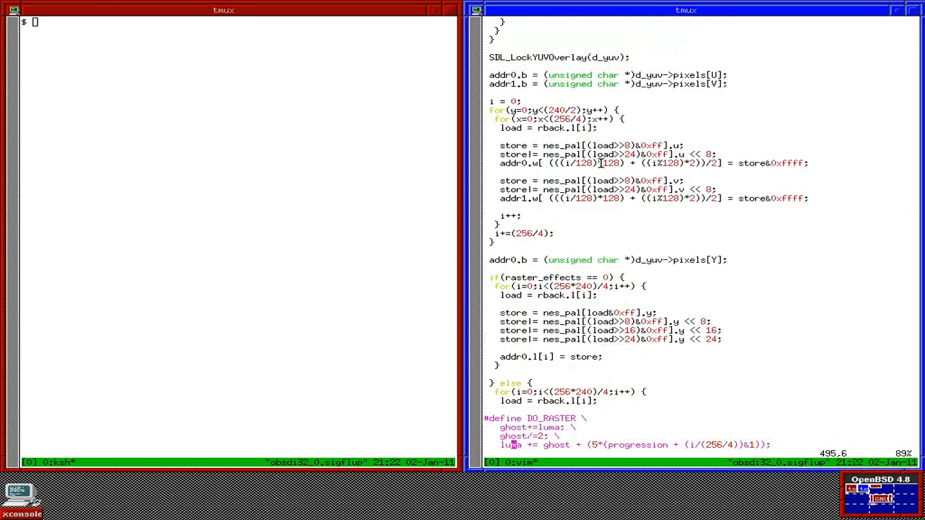
mouse_move(610, 154)
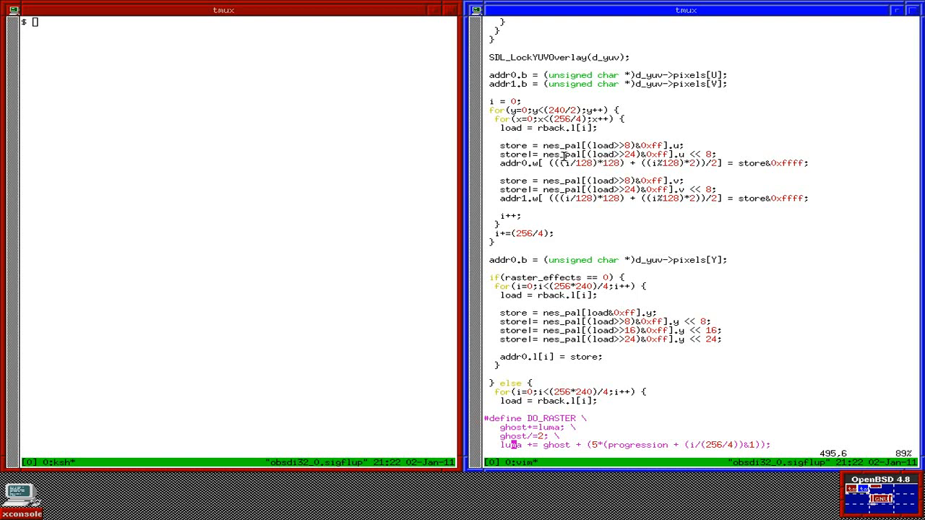
mouse_move(653, 259)
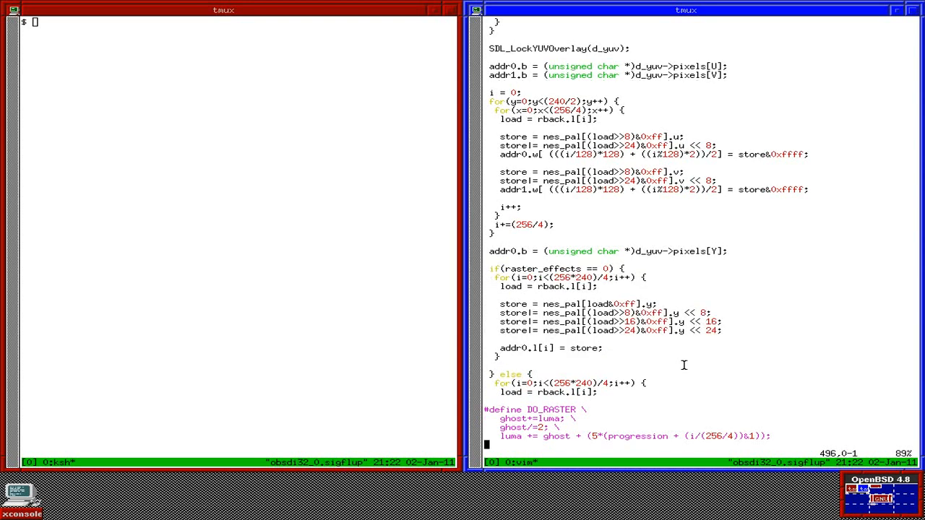
Step: Move past the #ifdef LSB_FIRST luma packing branches down to SDL_DisplayYUVOverlay
scroll(down, 3)
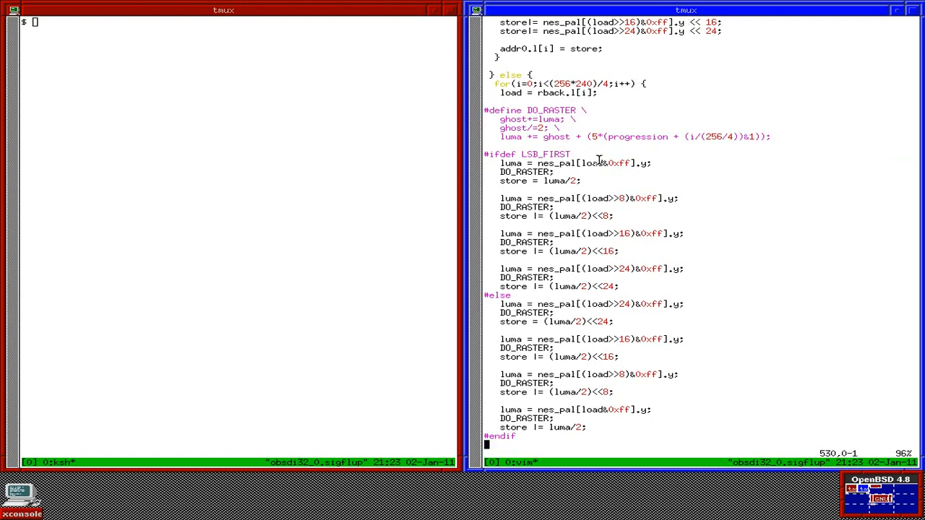
scroll(down, 3)
text(:q)
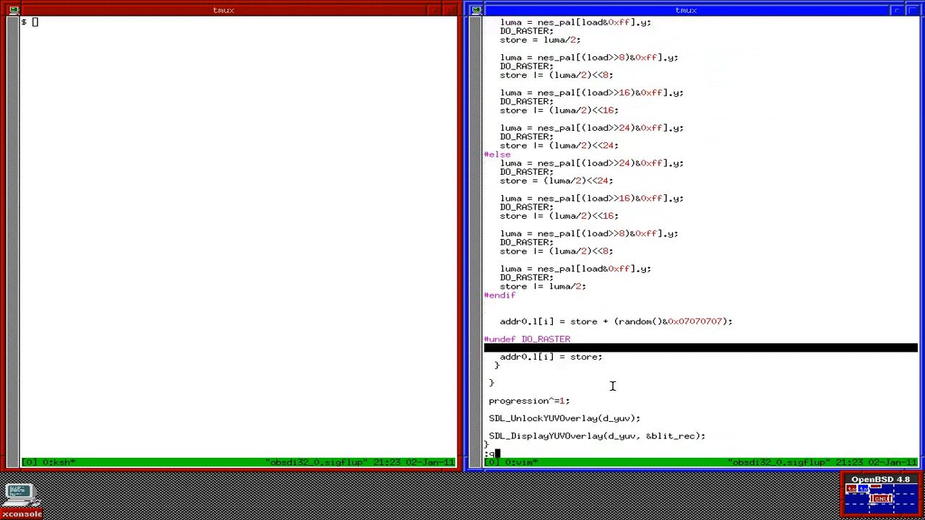
Step: Quit ppu.c and reopen main.c at the Rd6502 memory read/write handlers
key(Return)
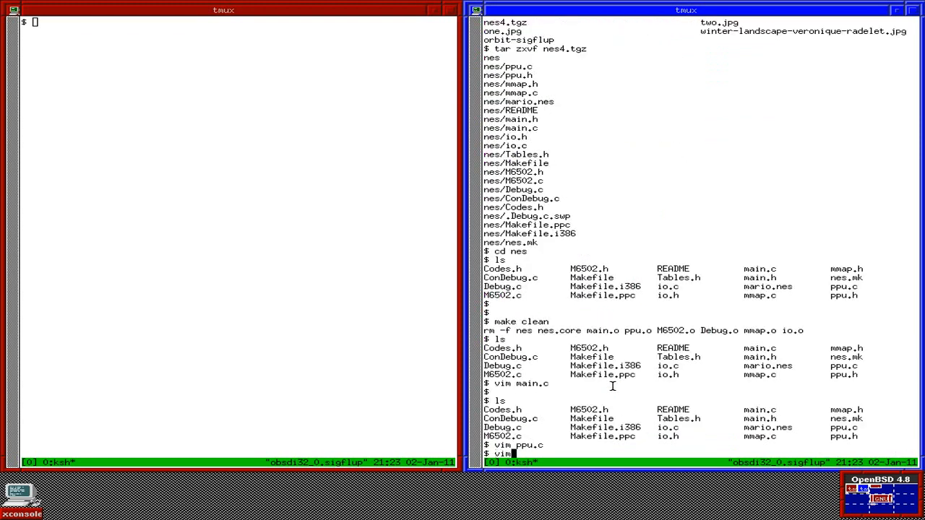
key(Return)
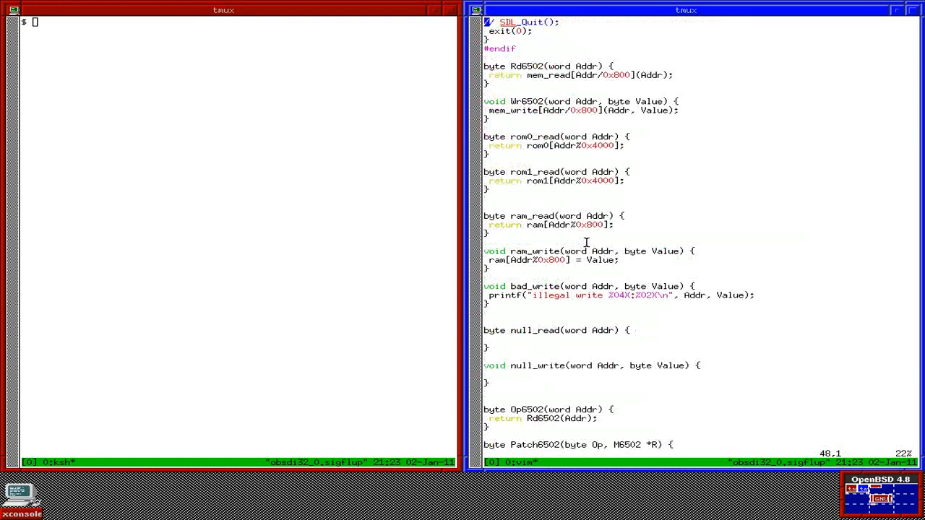
mouse_move(520, 94)
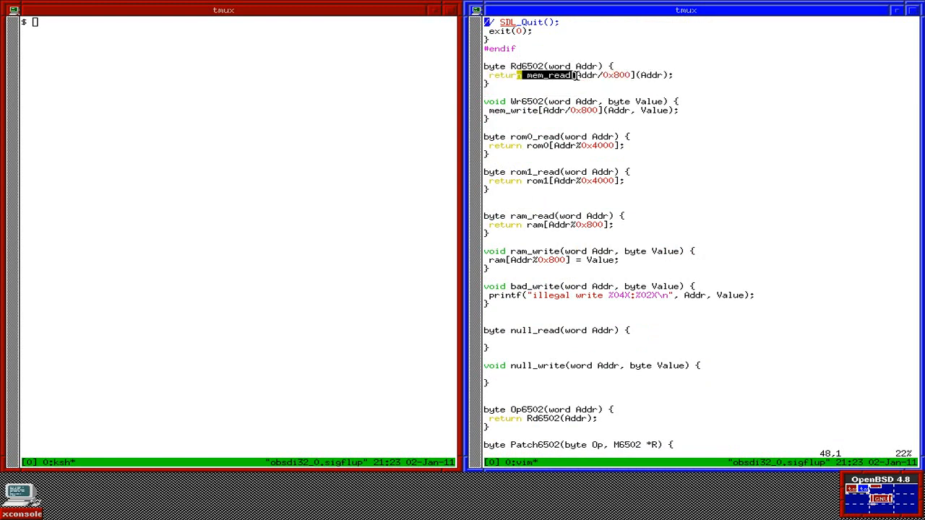
Step: Split the window with :sp mmap.c and scroll through its mem_read table of ram, io, null and rom readers
text(:sp)
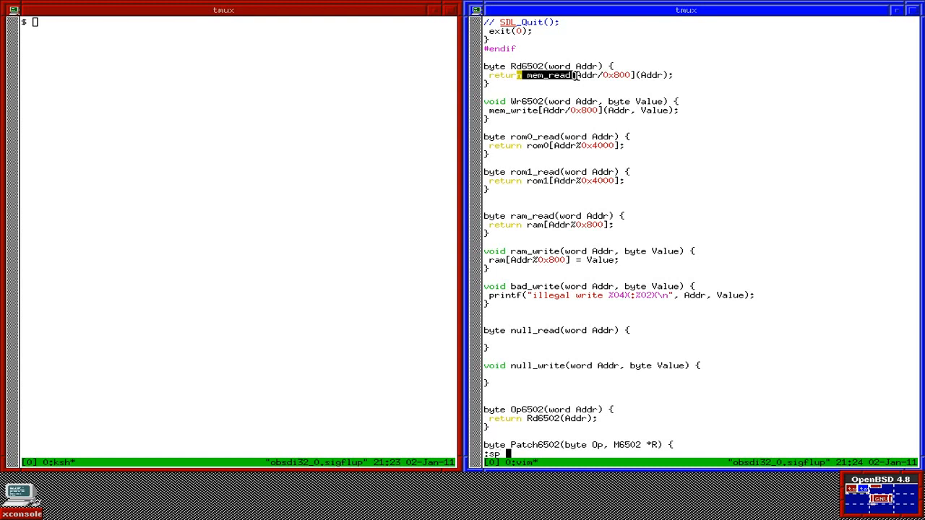
text(mmap)
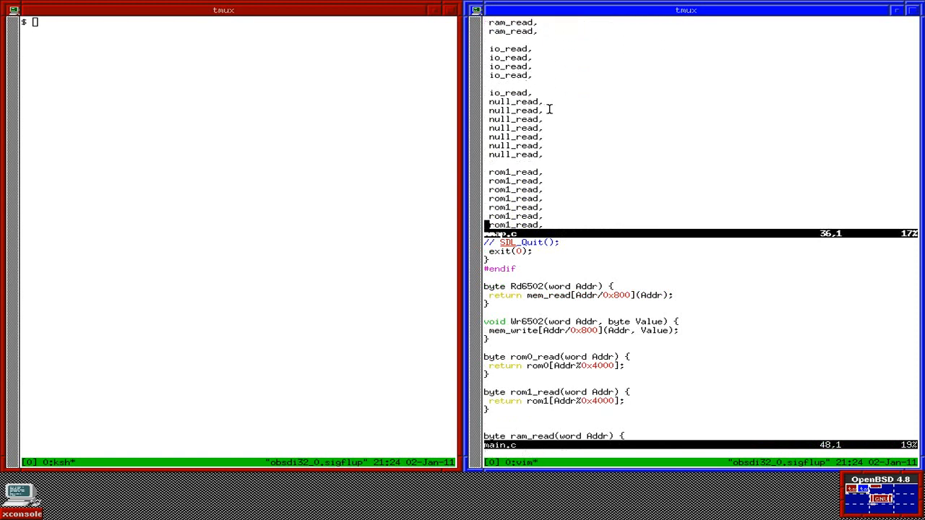
scroll(down, 3)
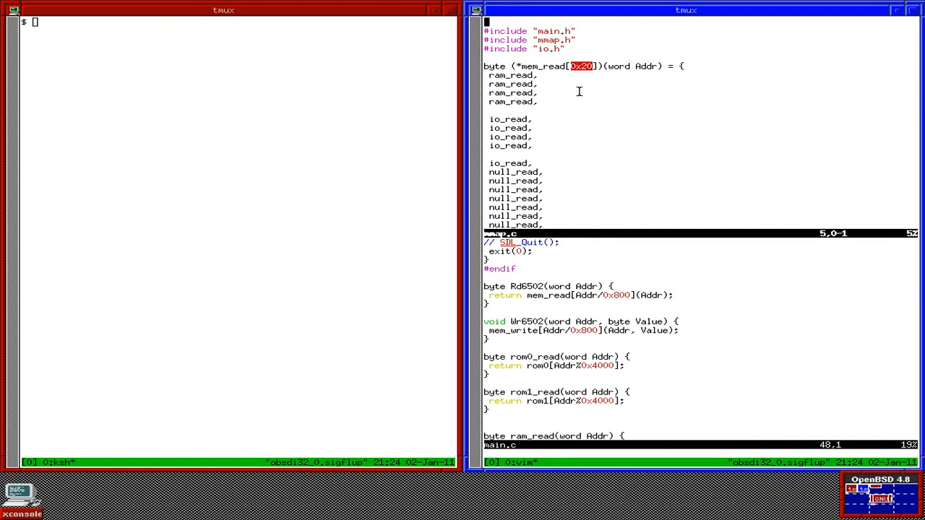
mouse_move(570, 97)
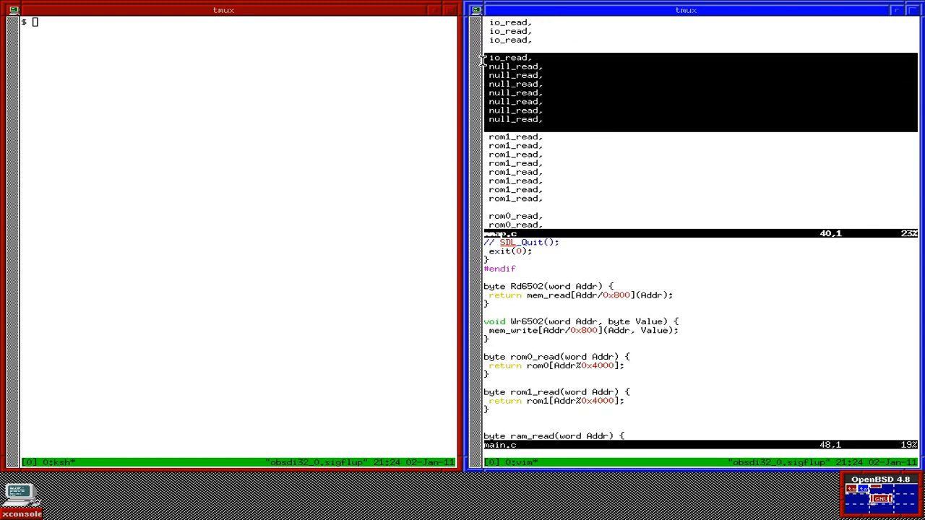
scroll(down, 3)
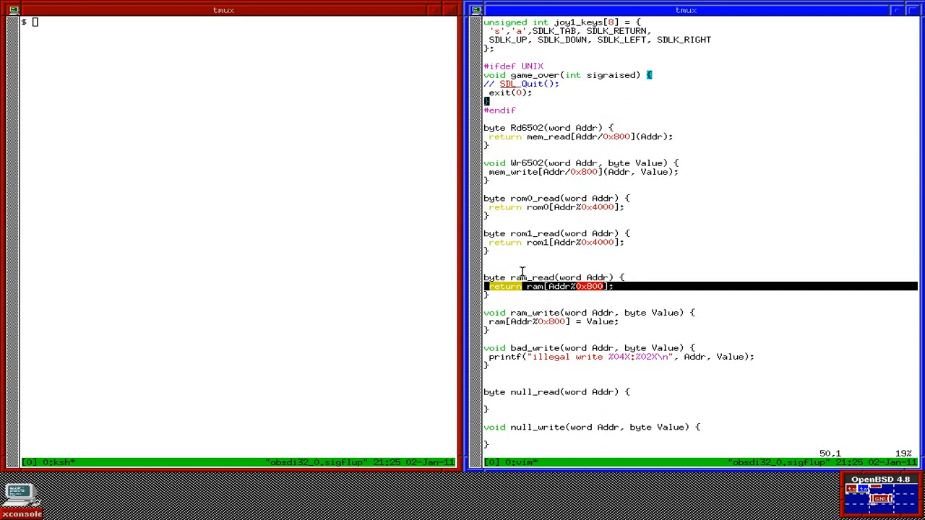
mouse_move(540, 218)
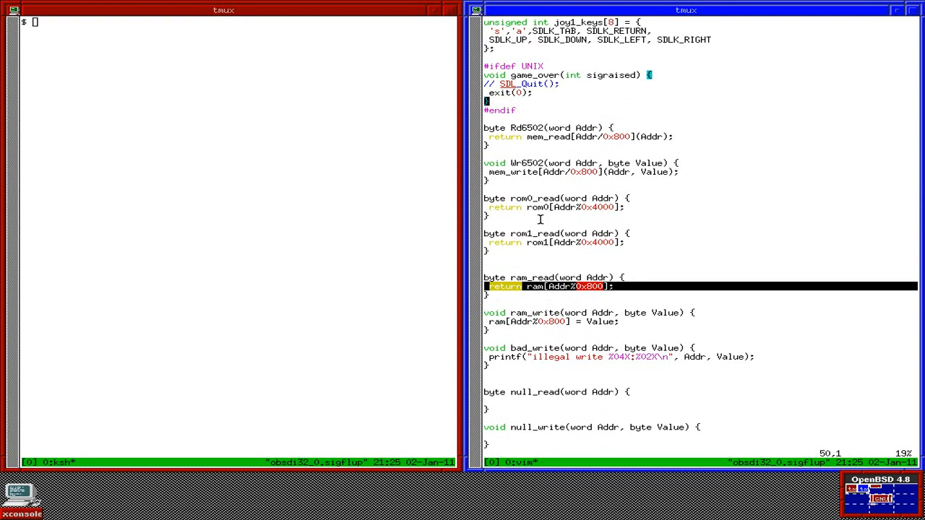
mouse_move(554, 209)
text(vi io.)
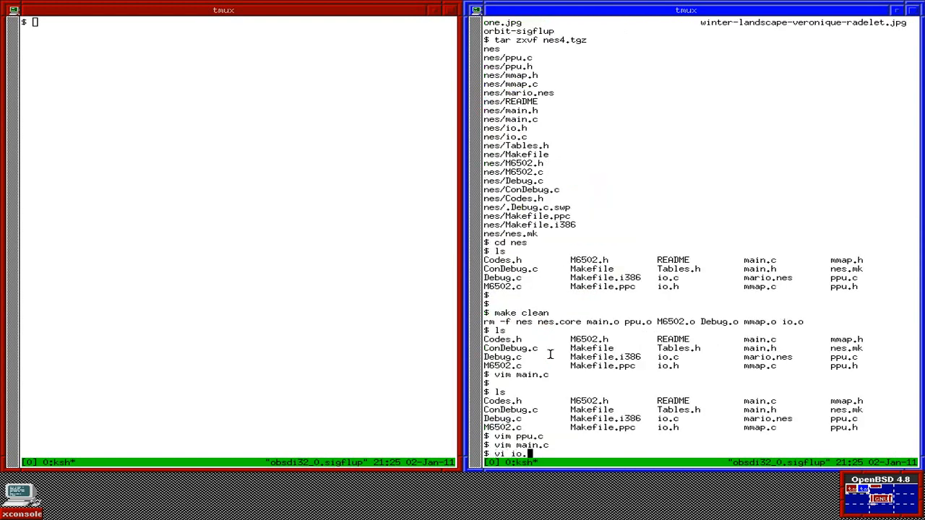
Step: Open io.c and refocus the right tmux pane on its io_read register switch
key(Return)
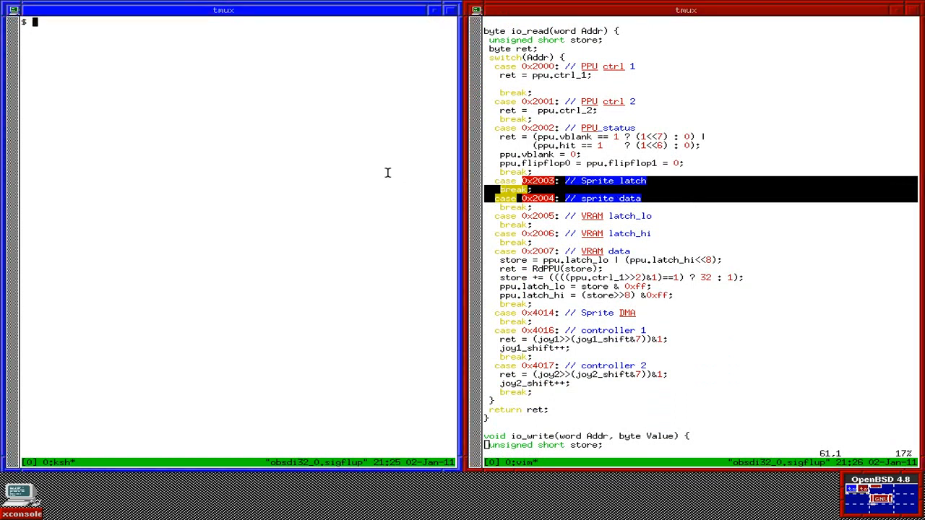
mouse_move(365, 120)
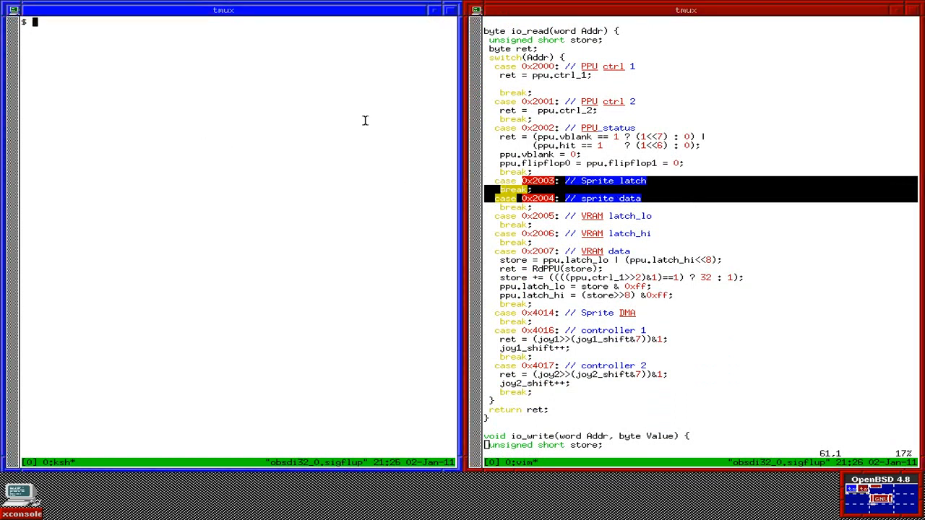
click(632, 81)
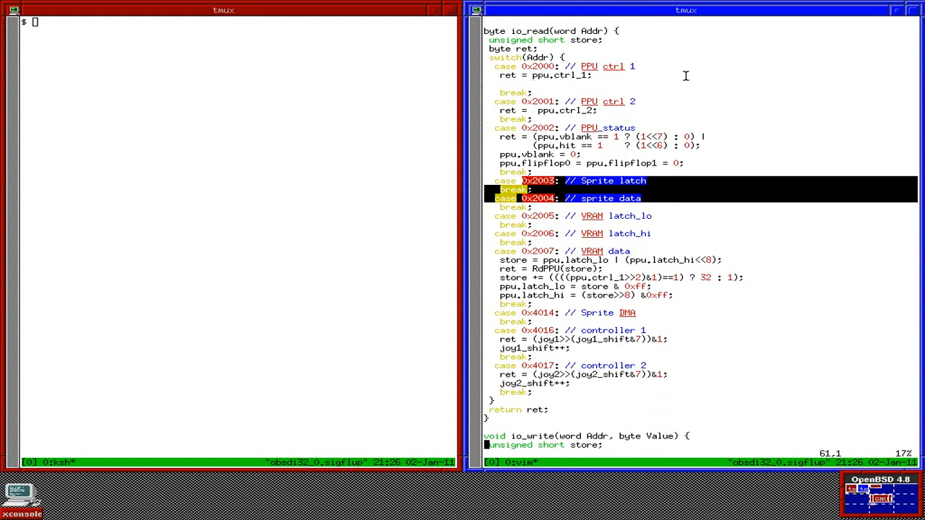
mouse_move(523, 203)
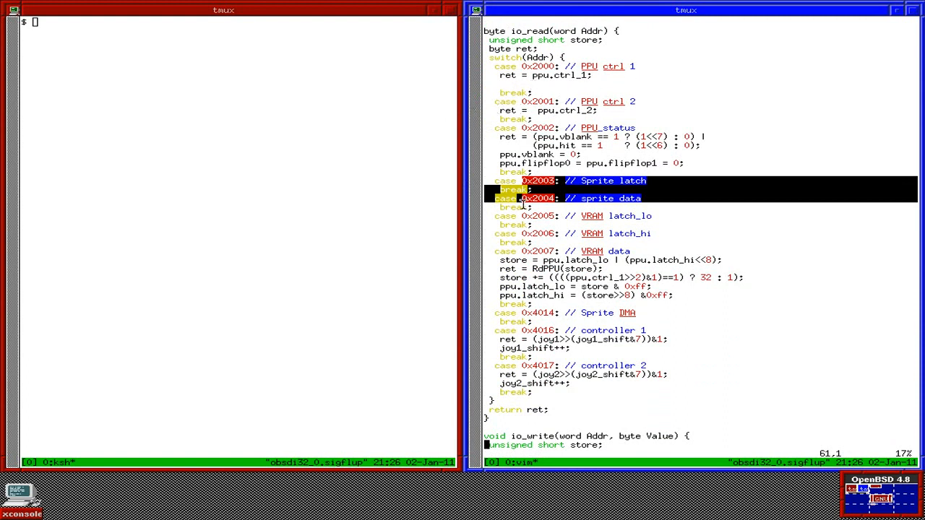
mouse_move(592, 215)
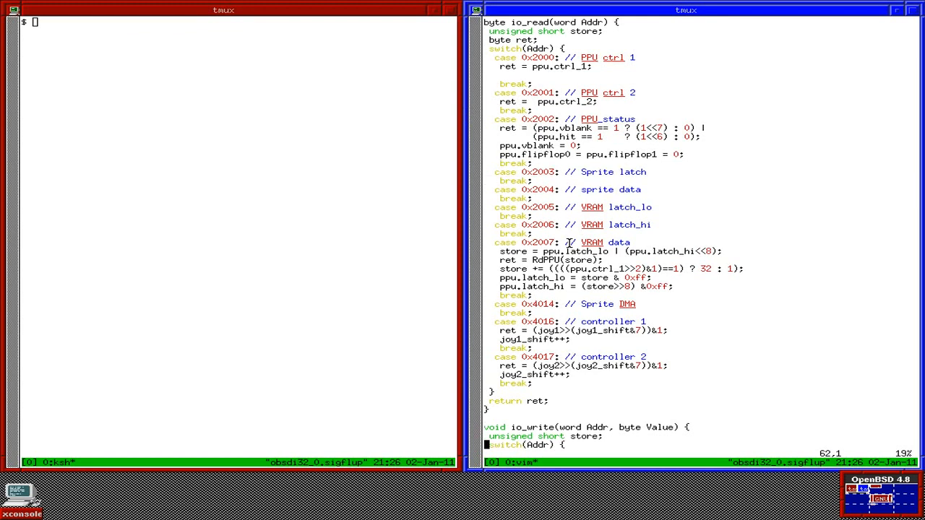
Step: Scroll io.c down to io_write() and its VRAM scroll flipflop0 case
scroll(down, 3)
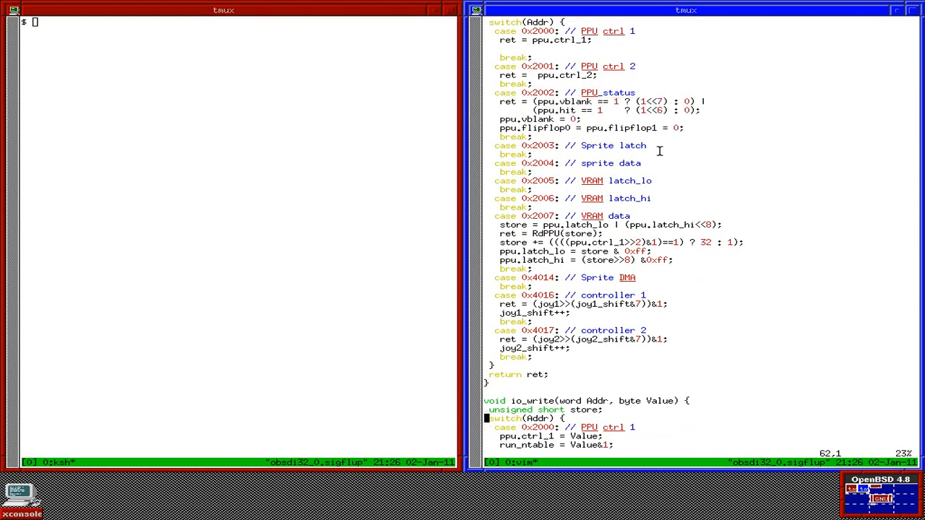
scroll(down, 3)
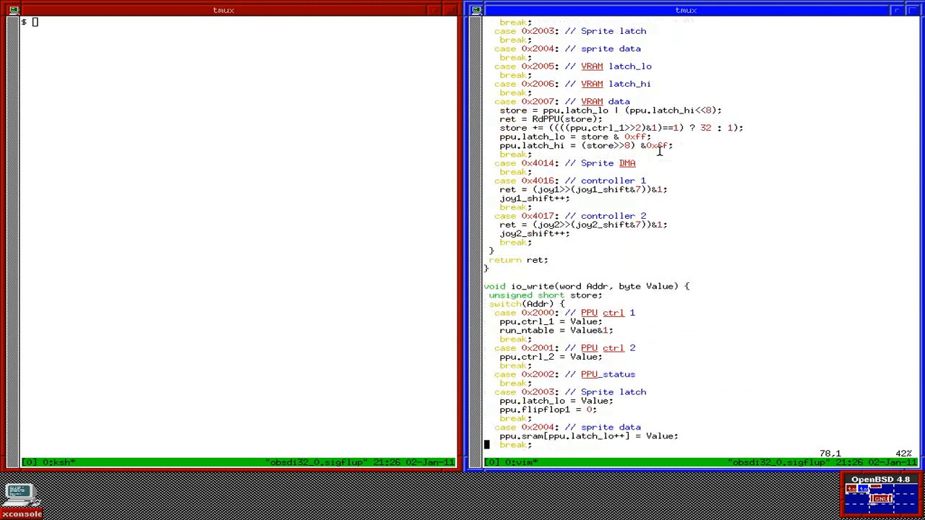
scroll(down, 3)
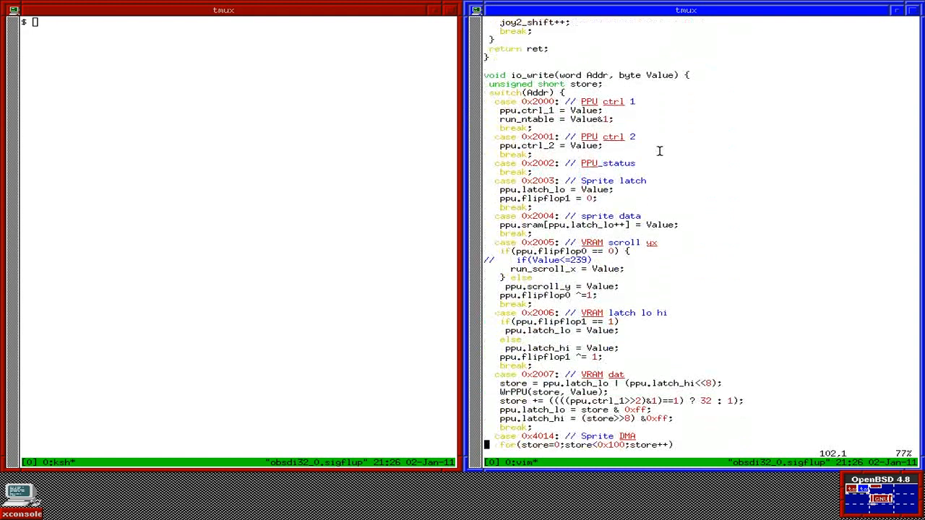
scroll(down, 3)
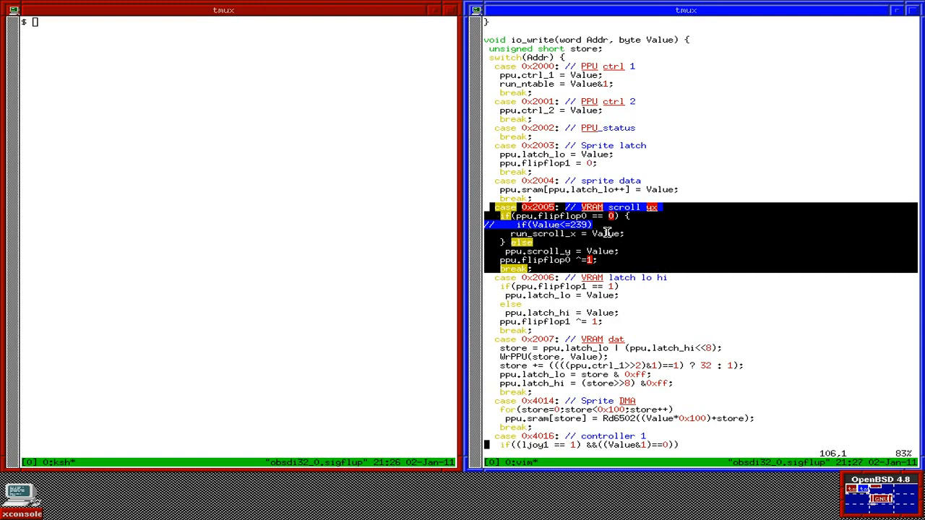
mouse_move(603, 250)
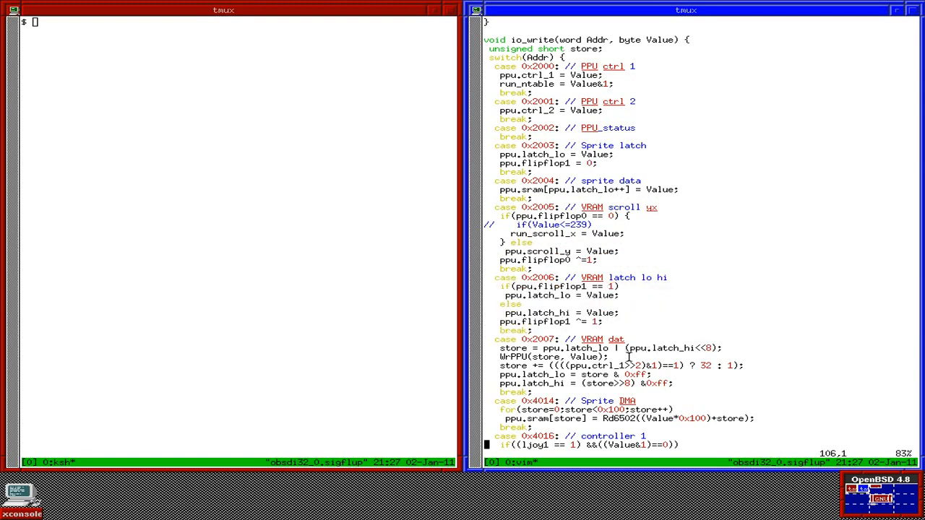
Step: Scroll to the end of io_write(), the VRAM data case's 1-or-32 address increment
scroll(down, 3)
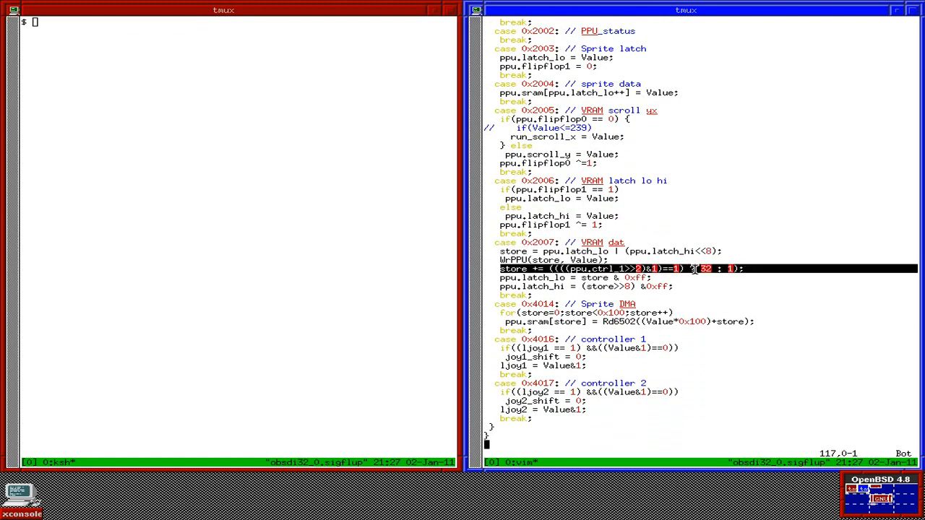
mouse_move(753, 268)
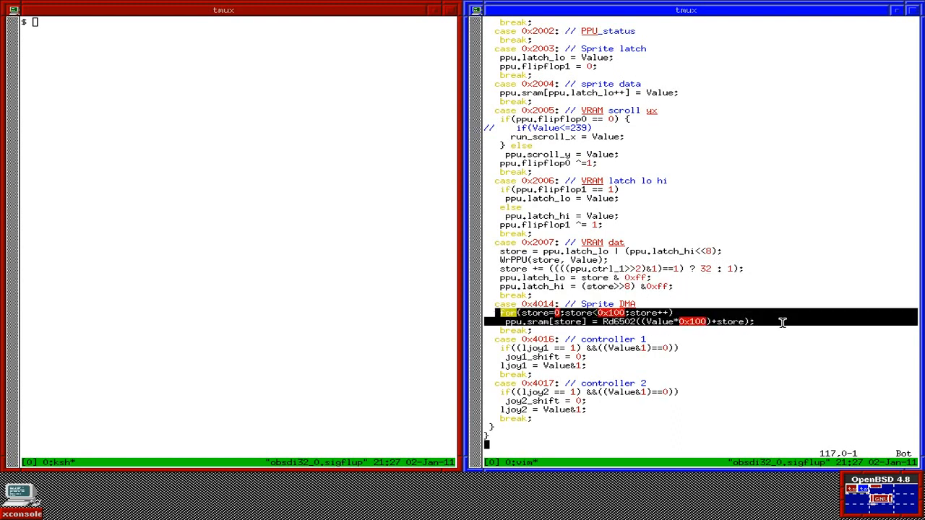
mouse_move(655, 320)
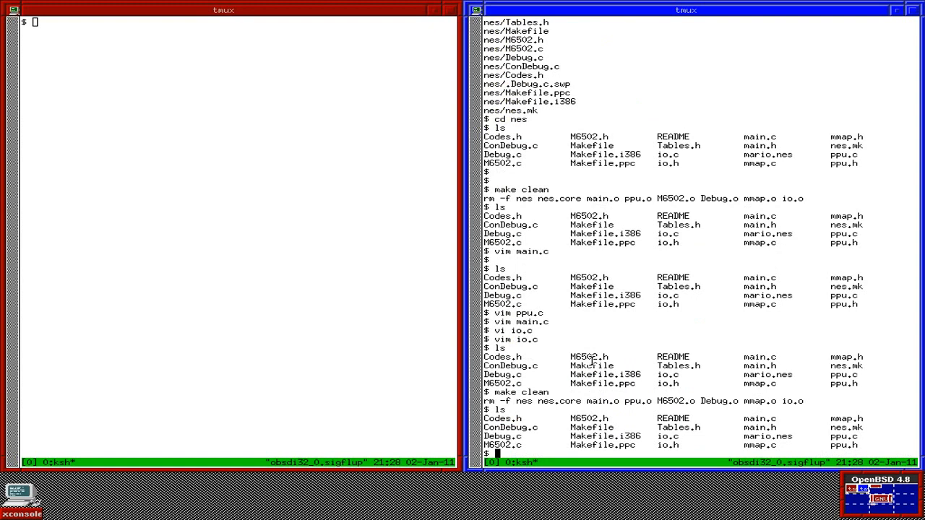
mouse_move(522, 428)
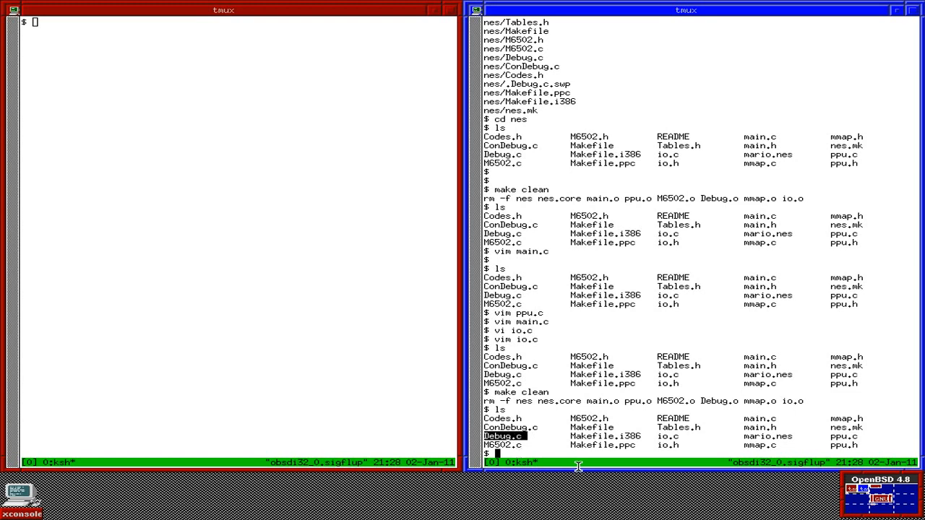
mouse_move(524, 455)
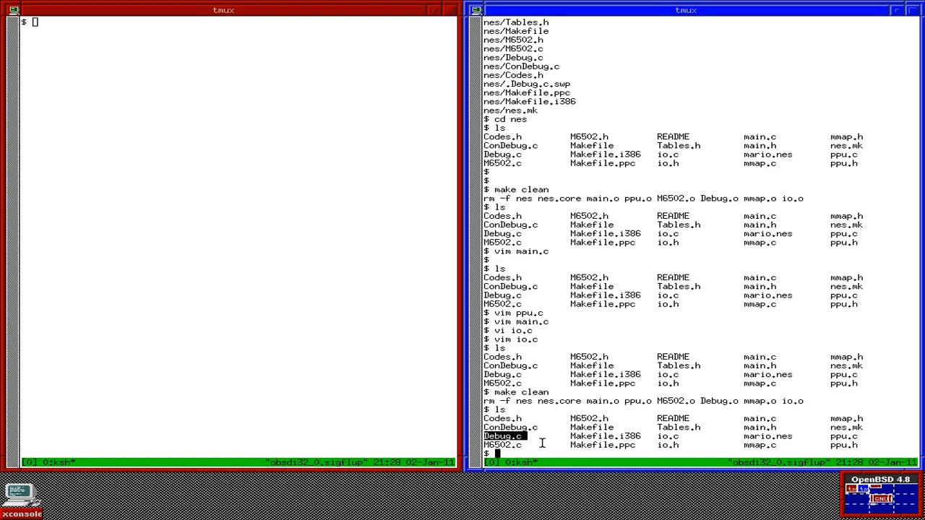
mouse_move(549, 457)
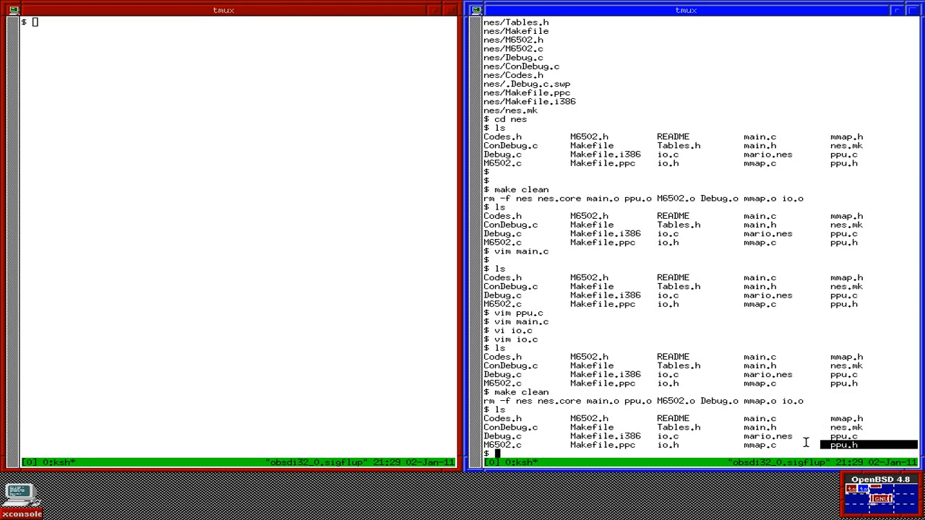
Step: List the nes directory, open ppu.c and scroll its palette and name-table attribute code
text(ls)
text(vim ppu.c)
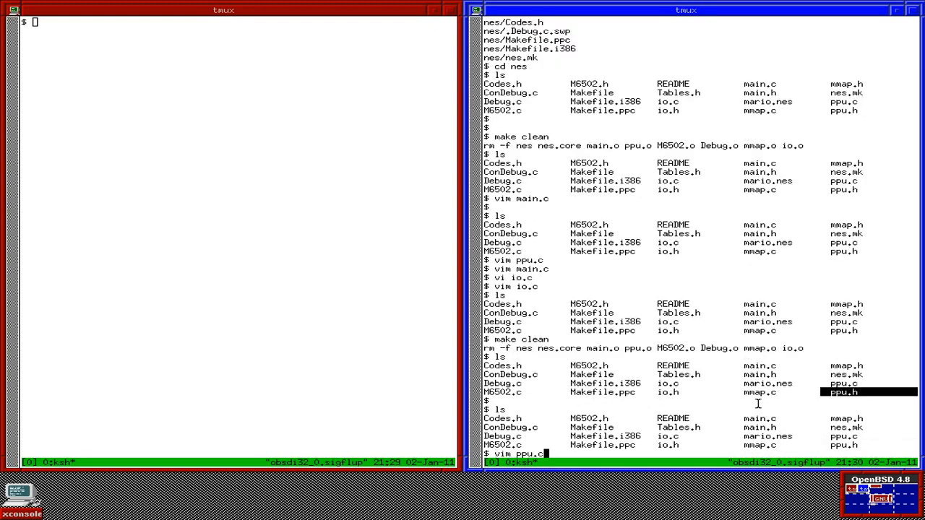
key(Return)
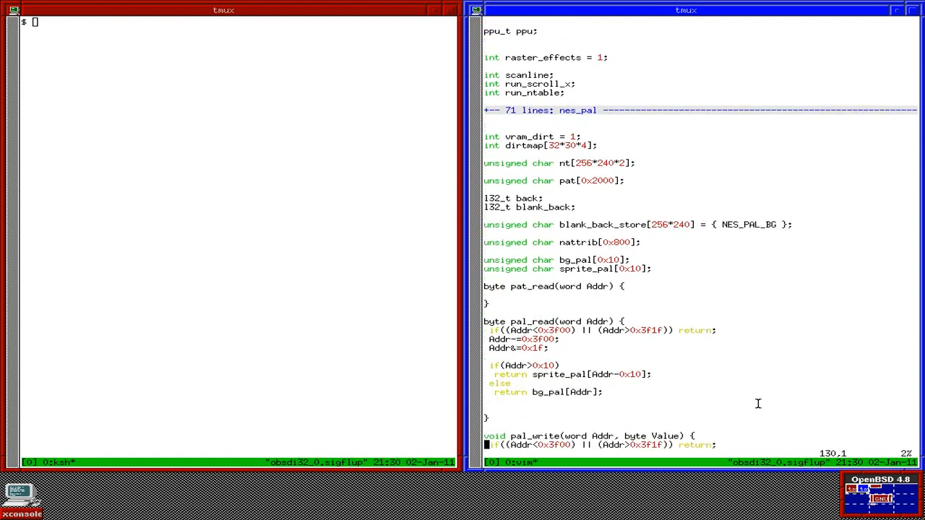
scroll(down, 3)
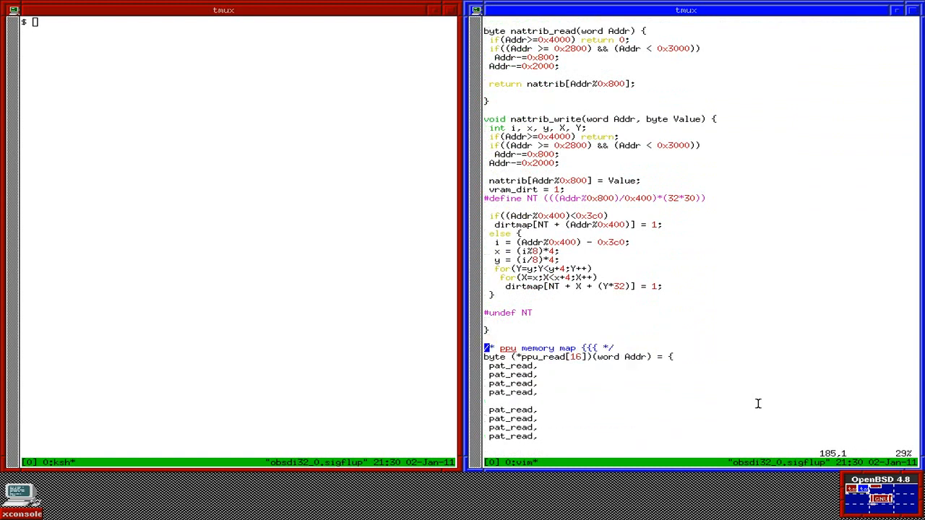
scroll(down, 3)
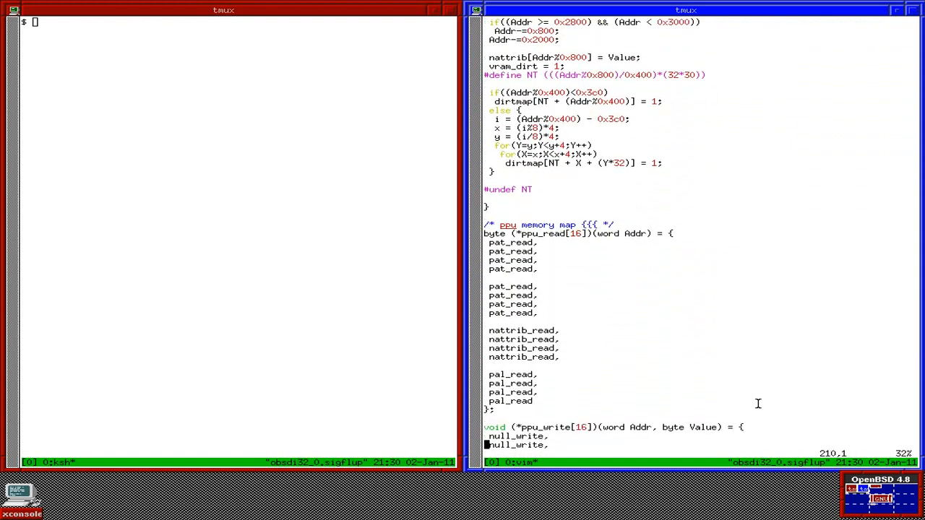
scroll(down, 3)
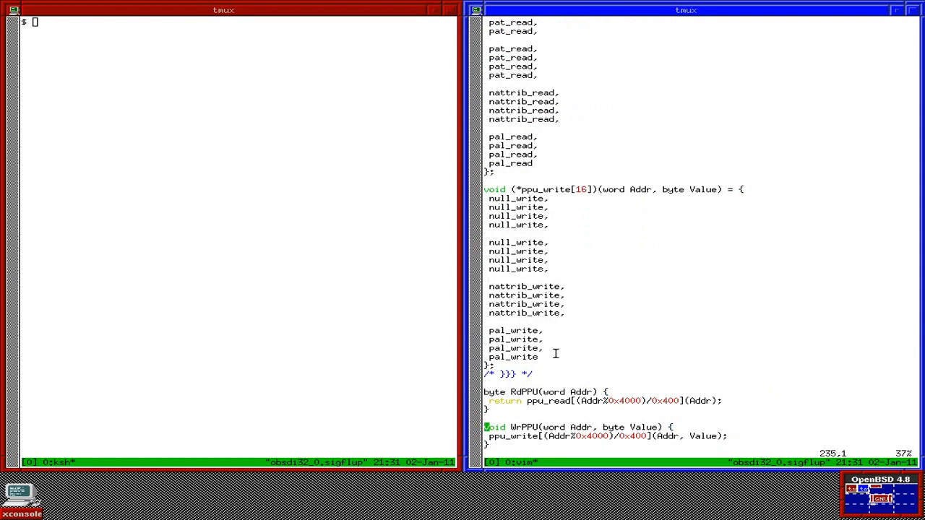
Step: Scroll on through ppu.c's PPU memory-map tables, RdPPU/WrPPU and background drawing code
scroll(down, 3)
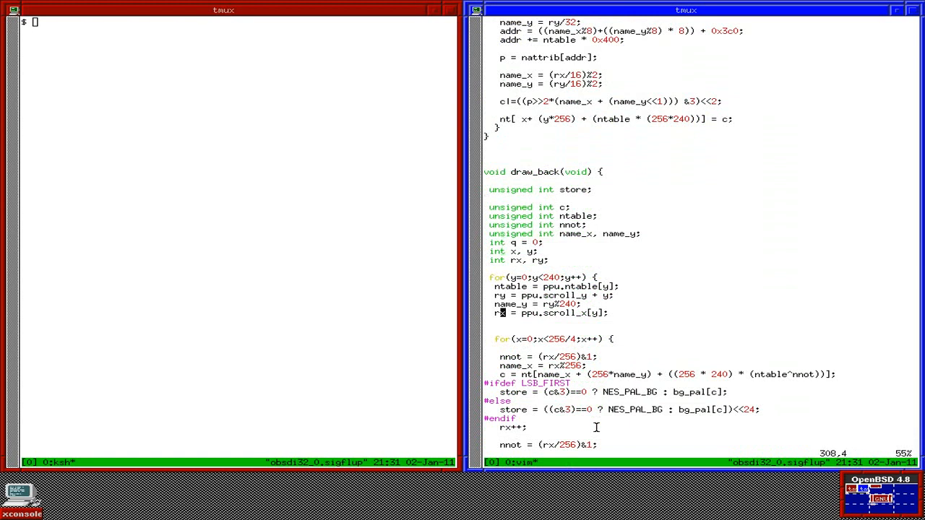
scroll(down, 3)
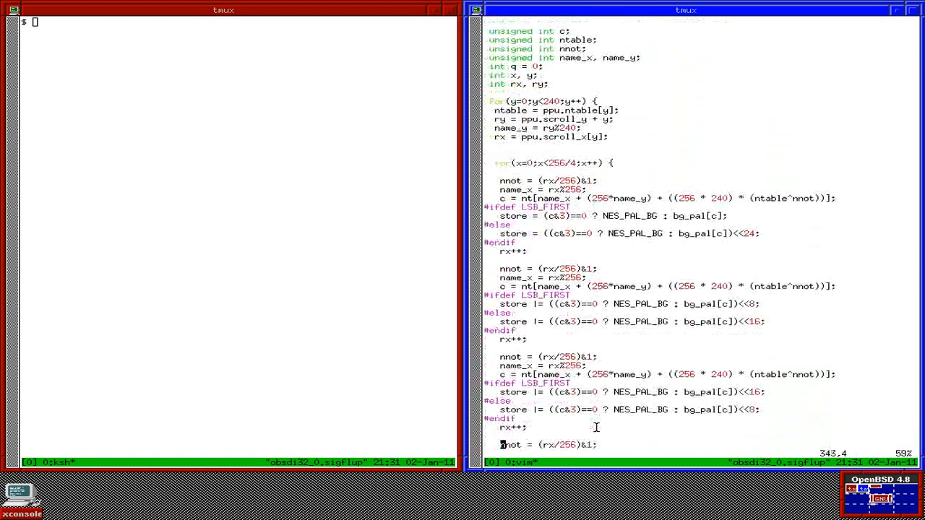
scroll(down, 3)
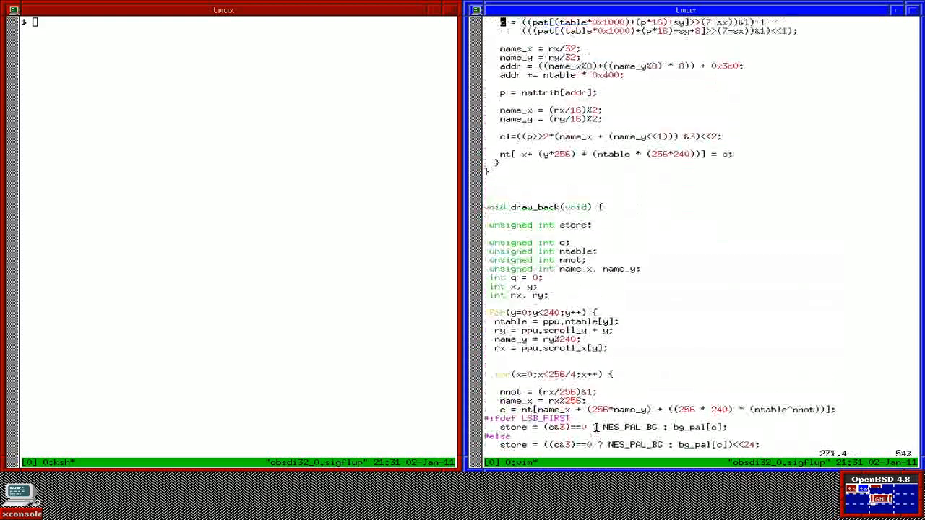
scroll(down, 3)
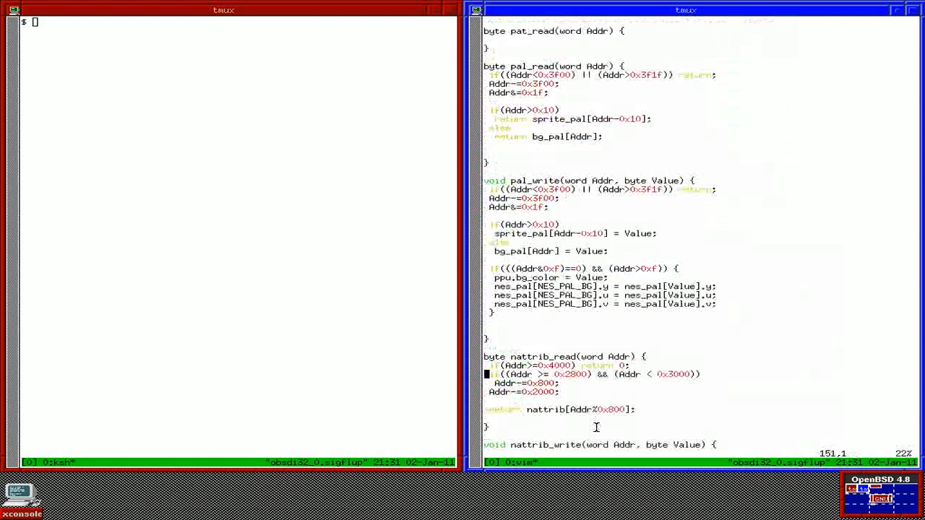
scroll(down, 3)
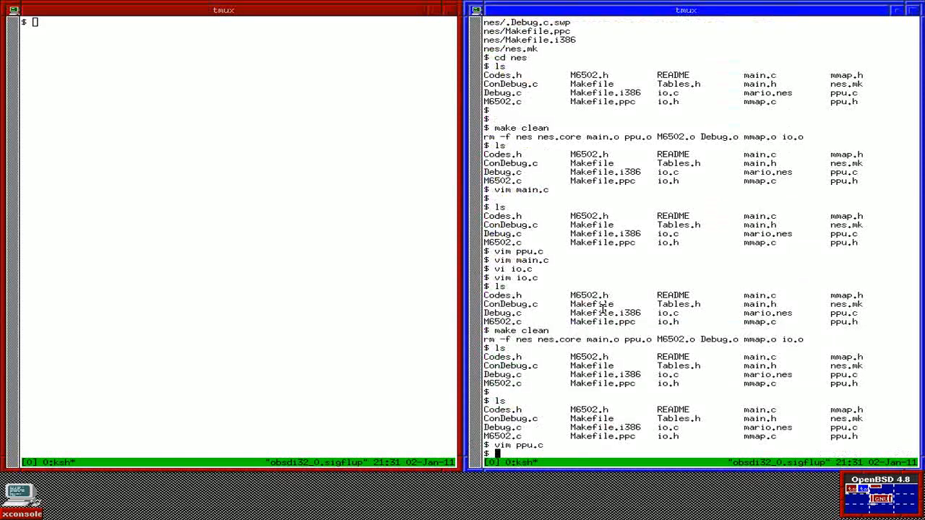
mouse_move(633, 187)
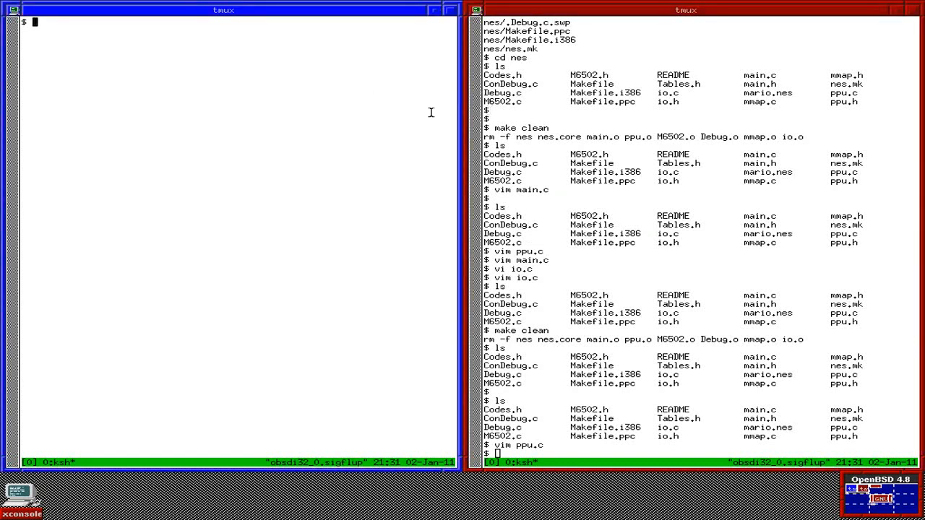
Step: Focus the right shell pane, then return focus to the left pane, both at ksh prompts
click(672, 11)
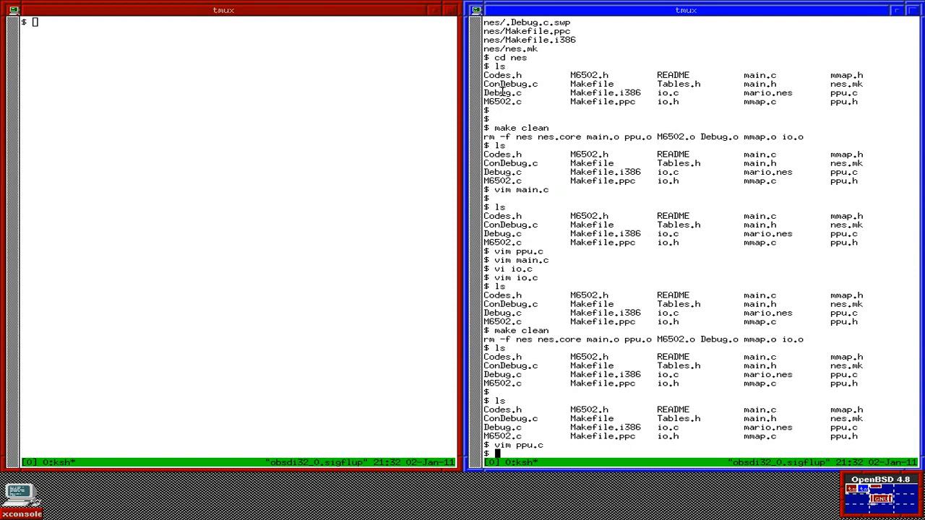
click(217, 9)
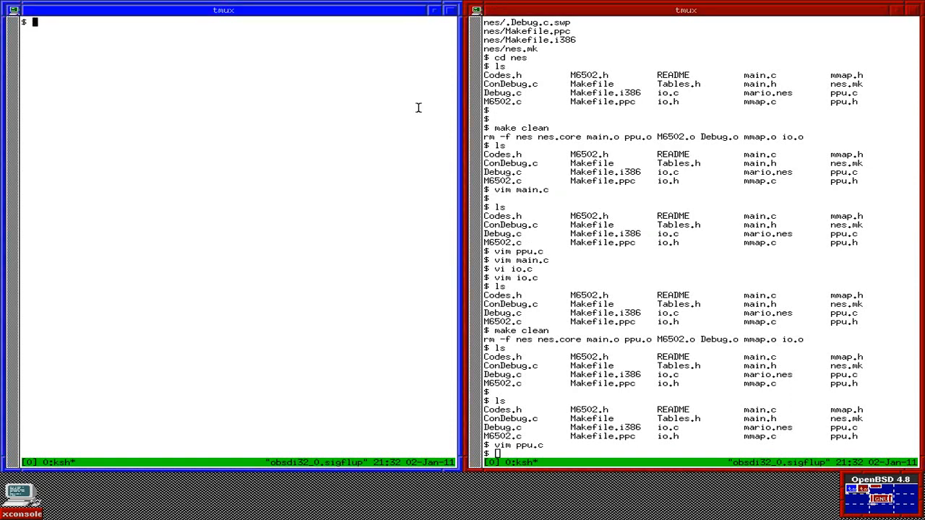
mouse_move(379, 103)
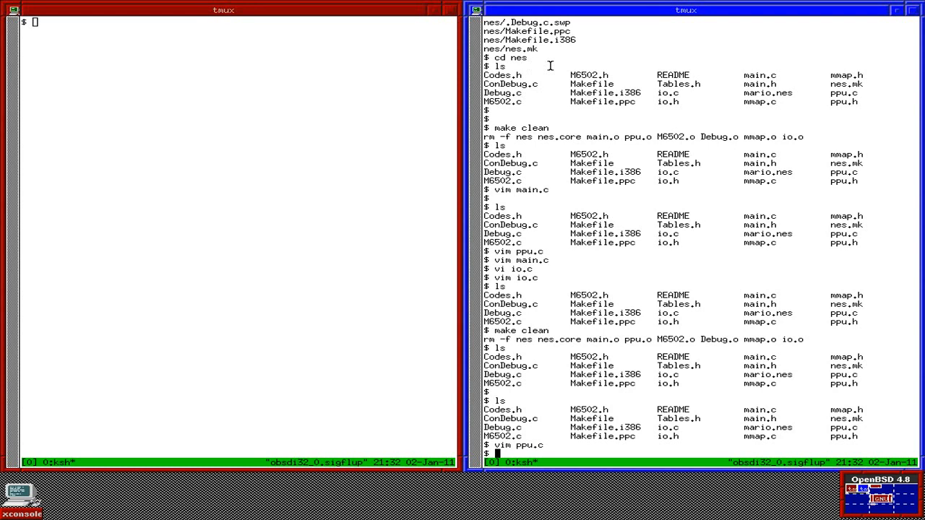
mouse_move(460, 87)
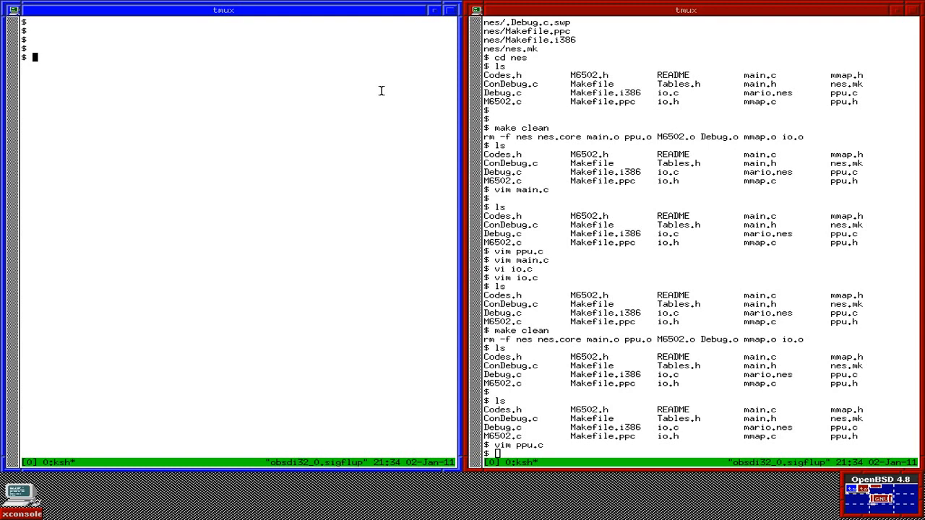
Step: Launch 'xterm -fa huge -e vim' to get an empty vim in a large-font window
text(xterm)
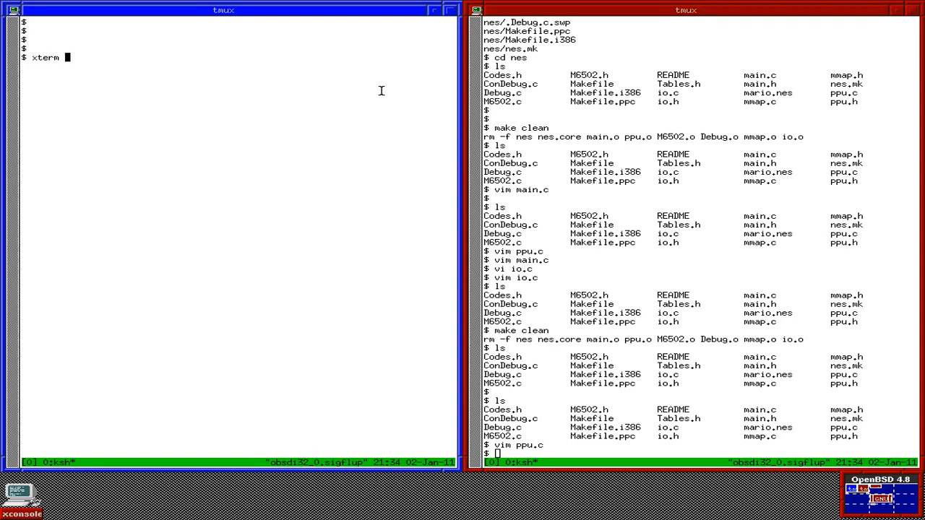
text(-fa huge -e v)
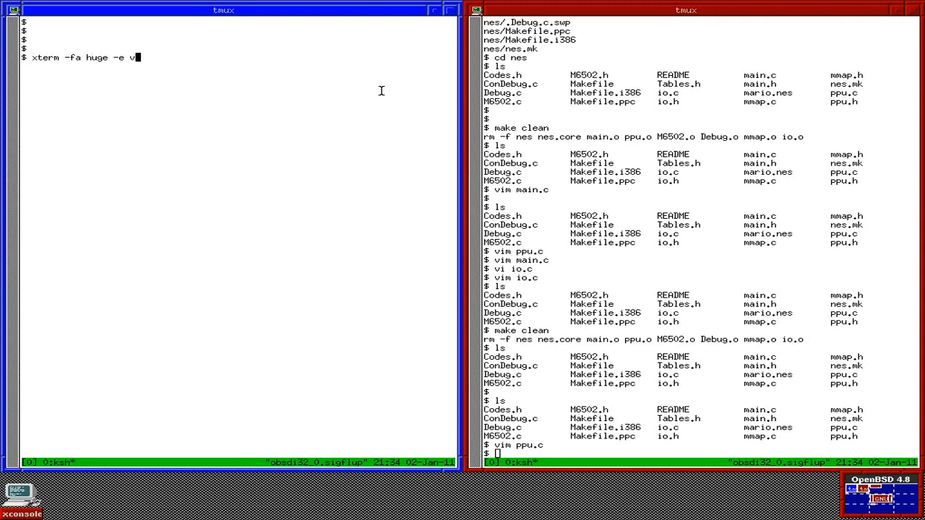
text(im)
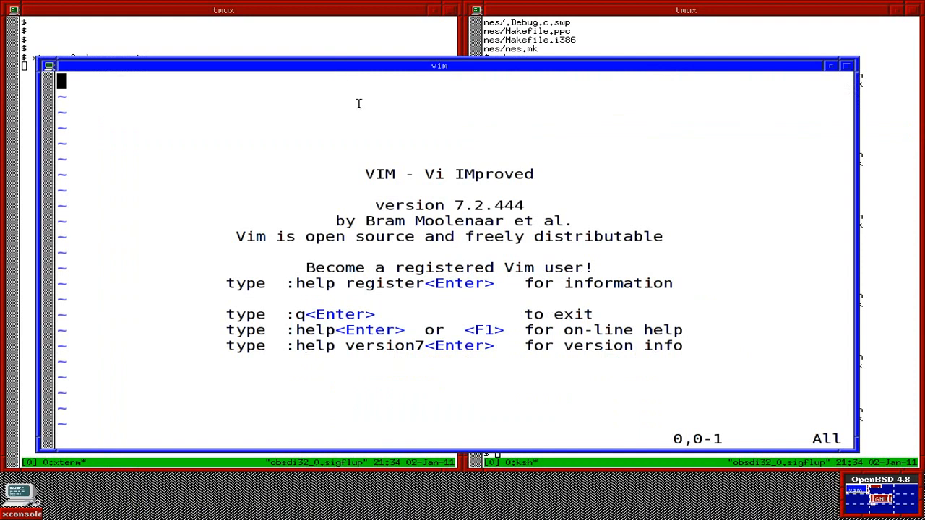
Step: Write the line 'THANK YOUS FOR WATCHING..... SUBSCRIBE!!' in the new buffer
key(i)
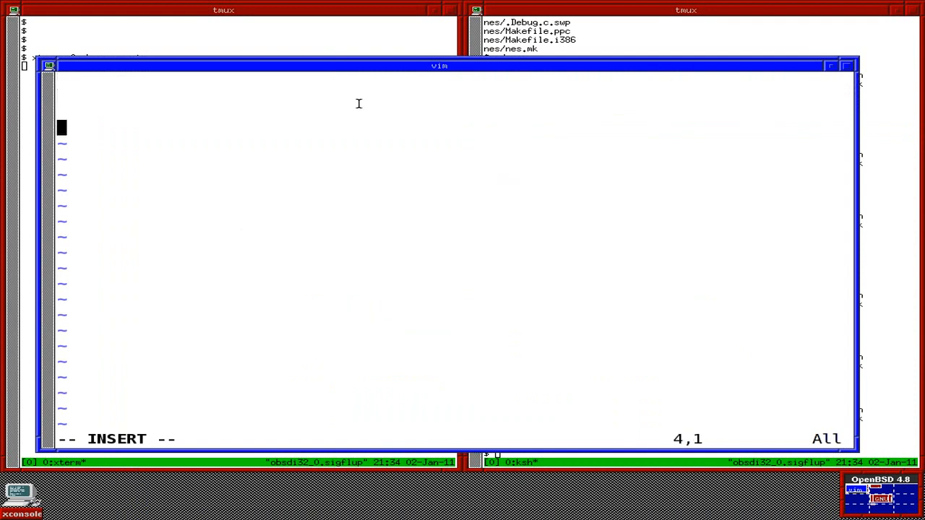
text(T)
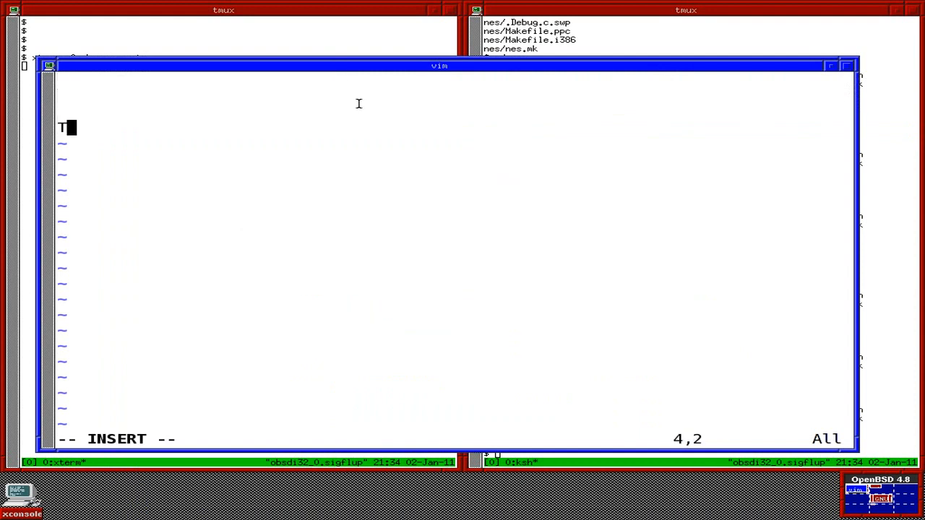
text(HANK)
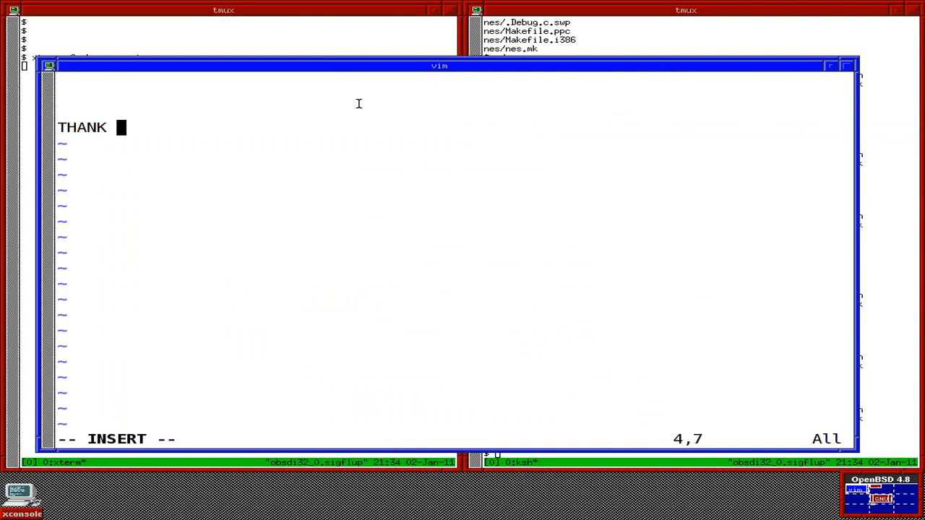
text(YOUS FO)
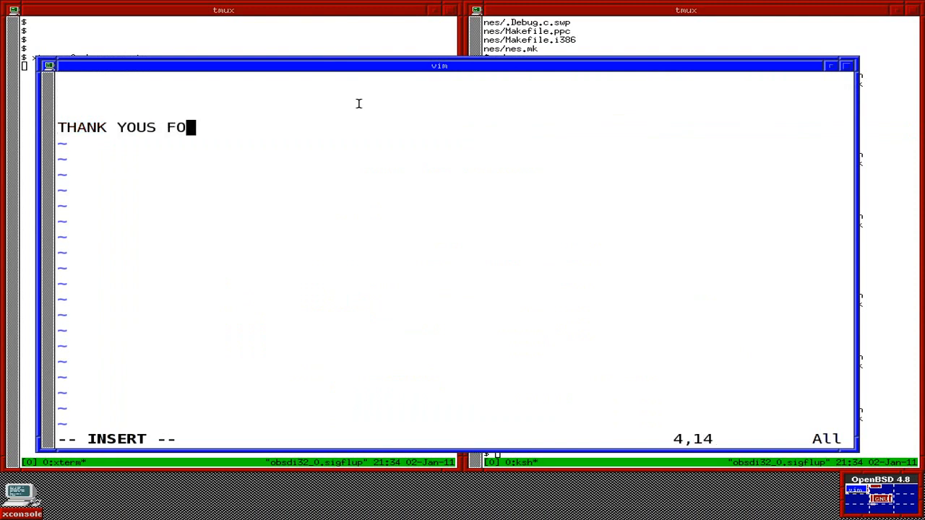
text(R WATCHING)
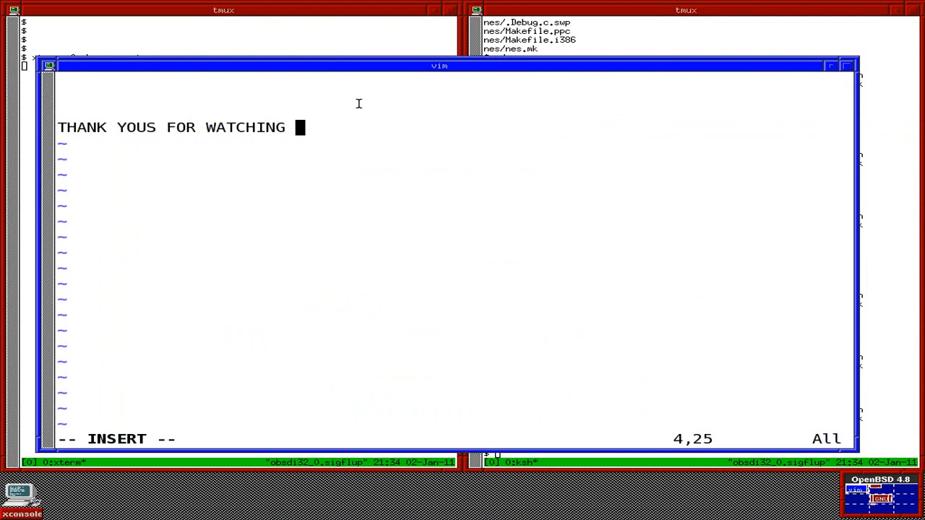
text(.....)
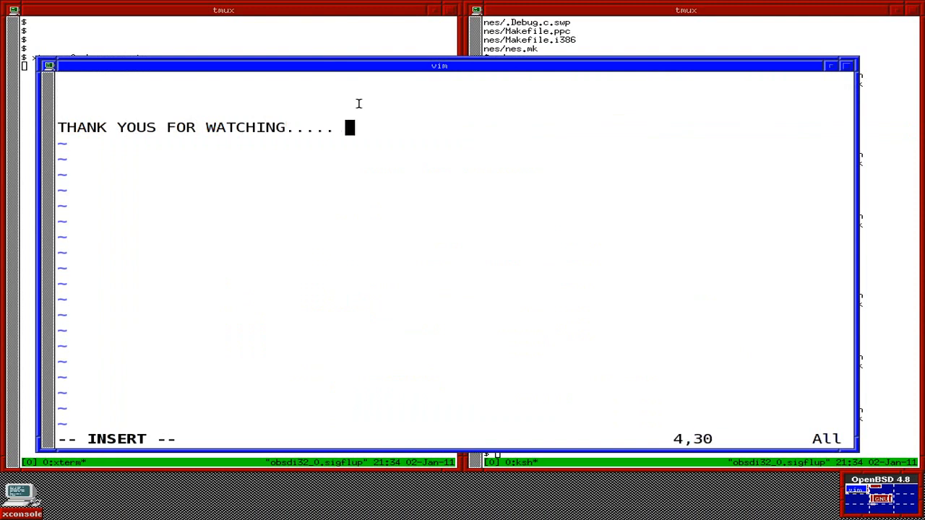
text(SUBSCRIBE!!!!!!!)
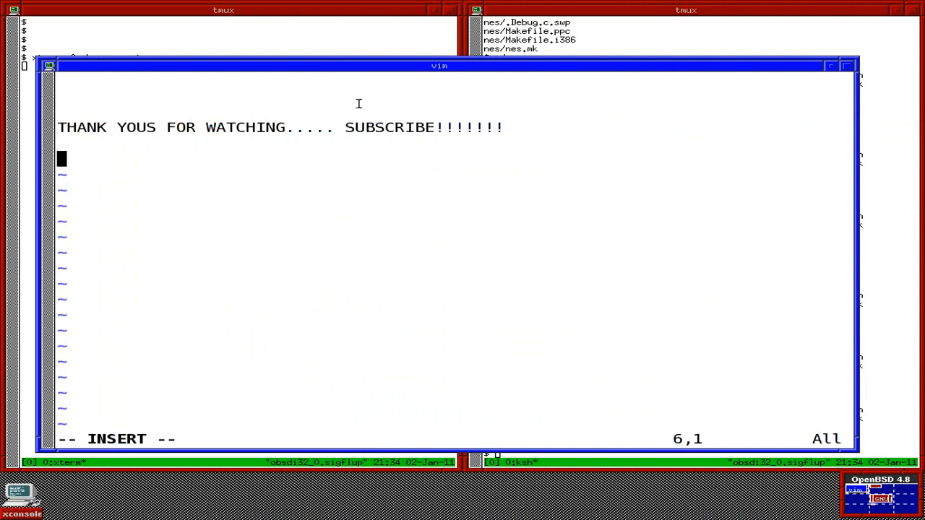
text(FOLLOW ME ON THE TWUI)
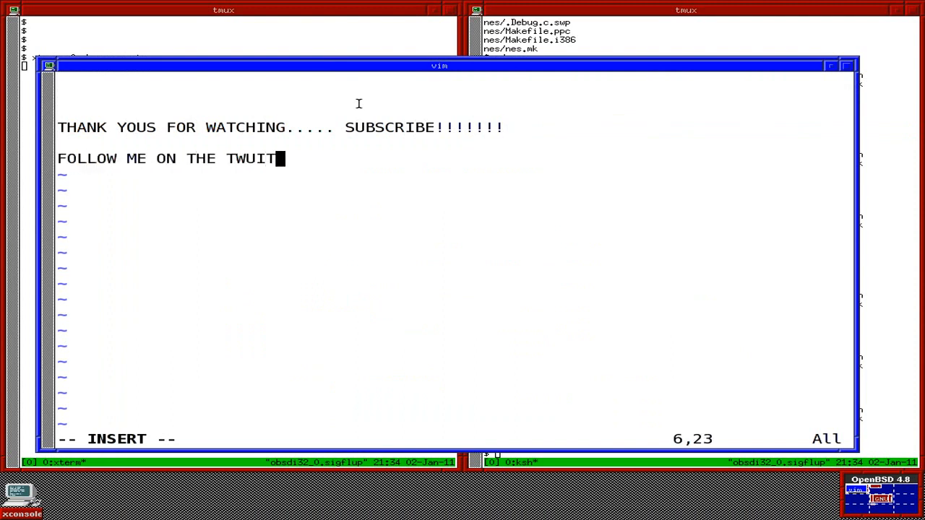
text(TERS)
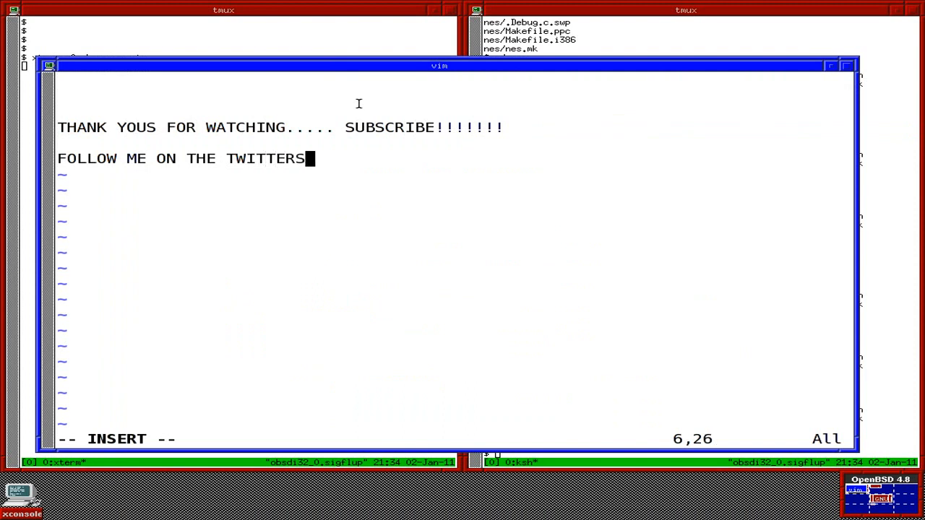
text(http://)
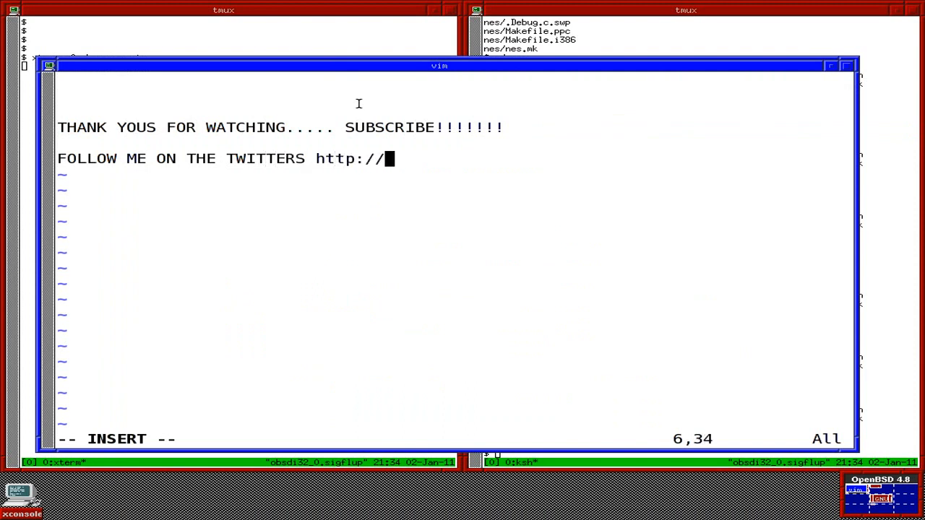
text(twitter.com/siglfup)
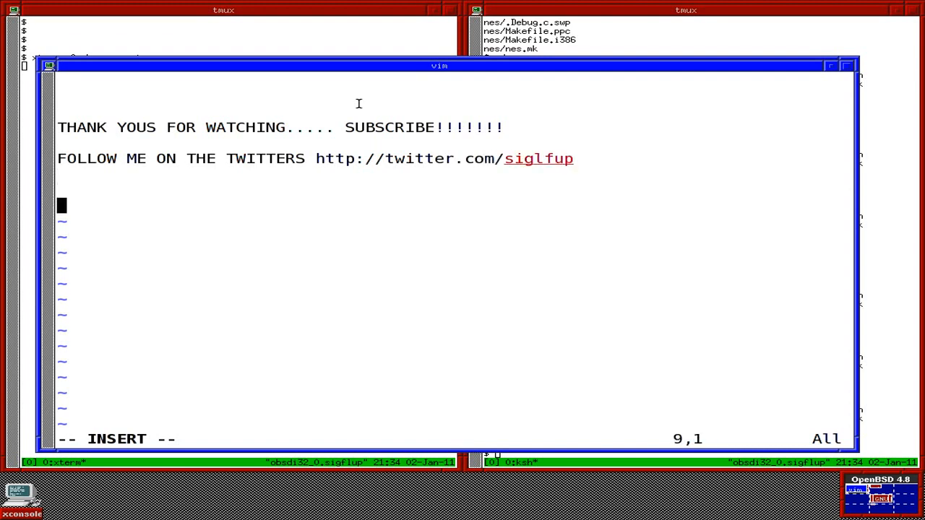
text(.... ANE)
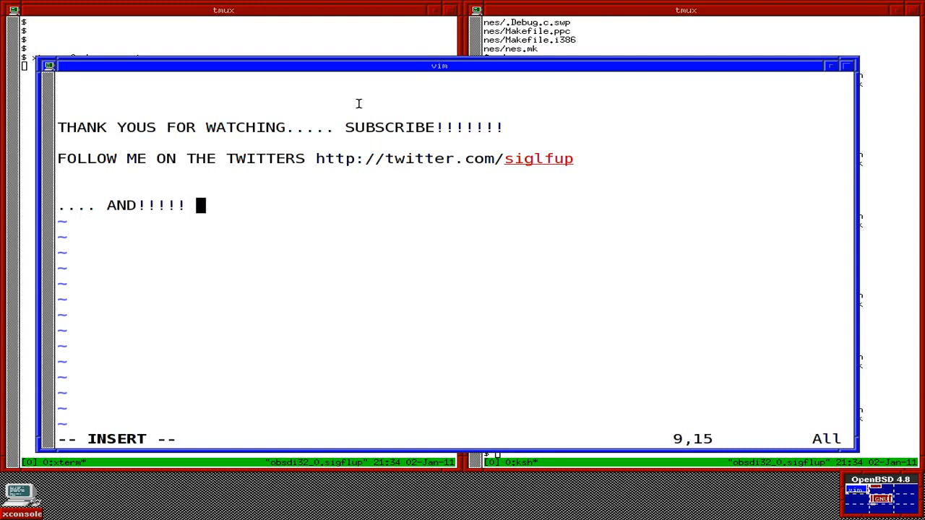
text(The big)
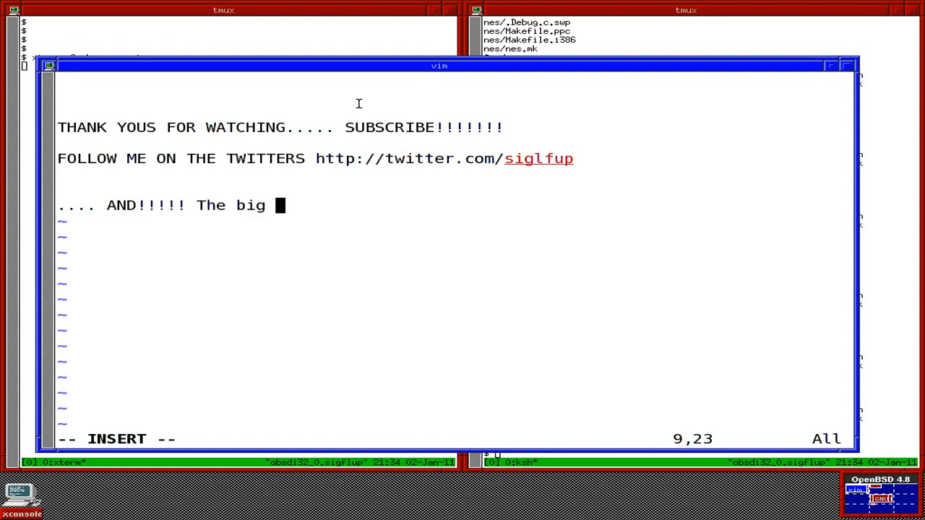
text(book)
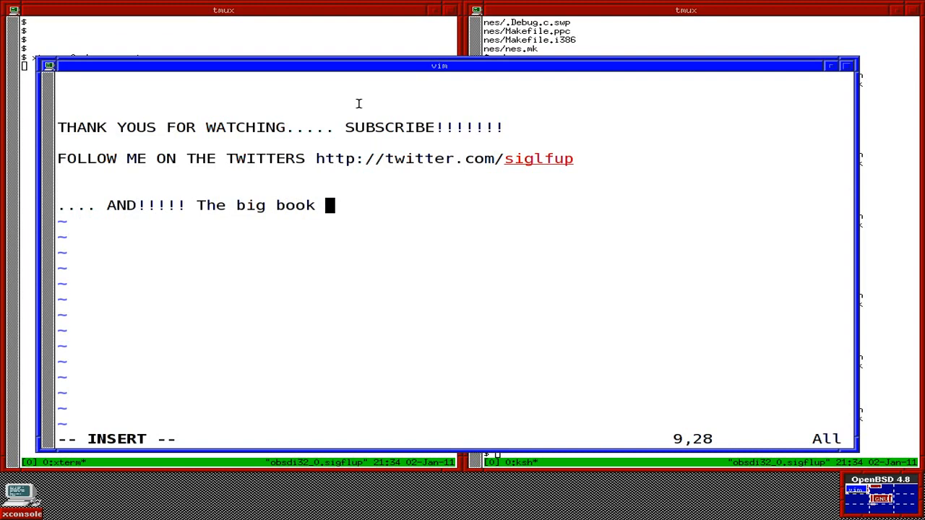
text(of)
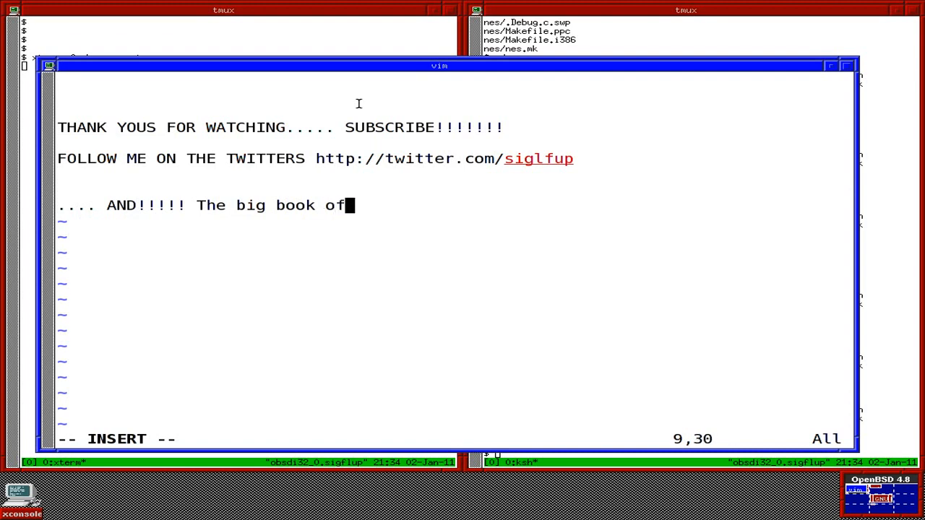
text(facve)
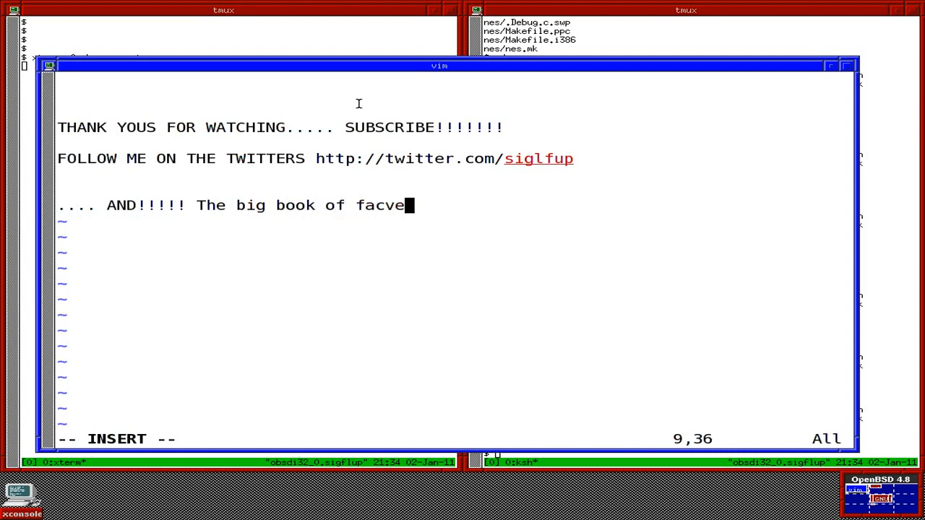
text(http://)
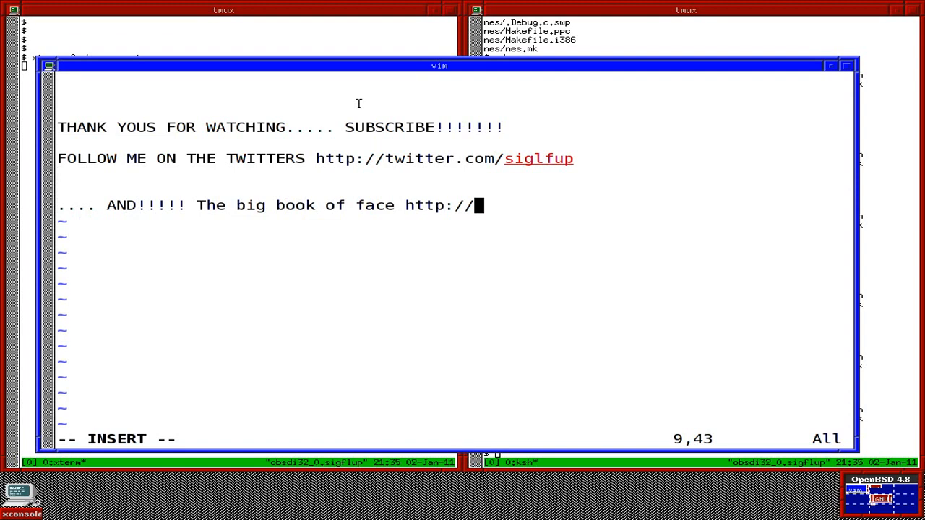
text(facebook.)
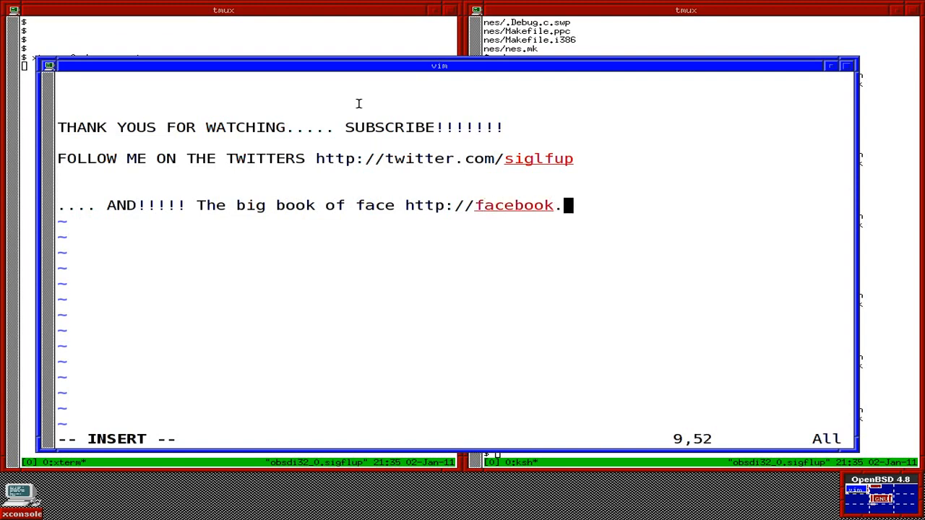
text(com/sigflup)
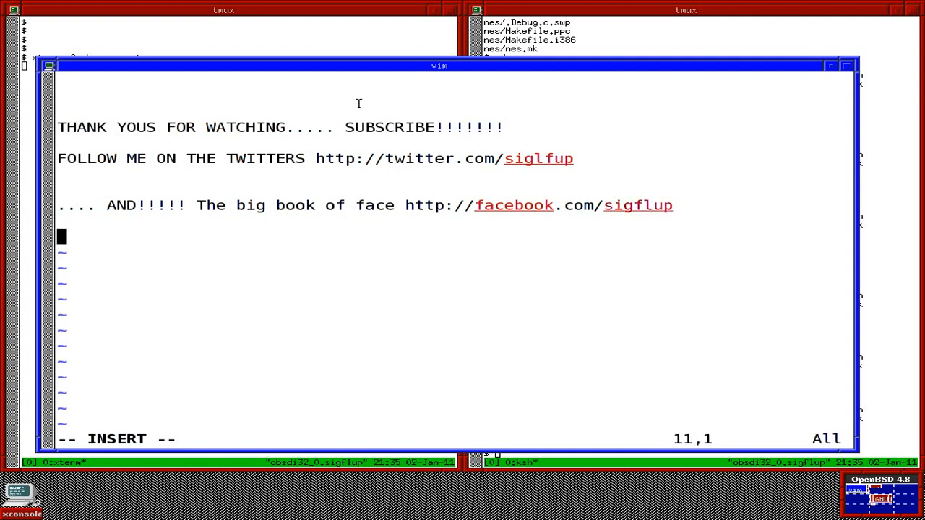
Step: Finish the message with the 'L8R!!!' sign-off
text(L8R)
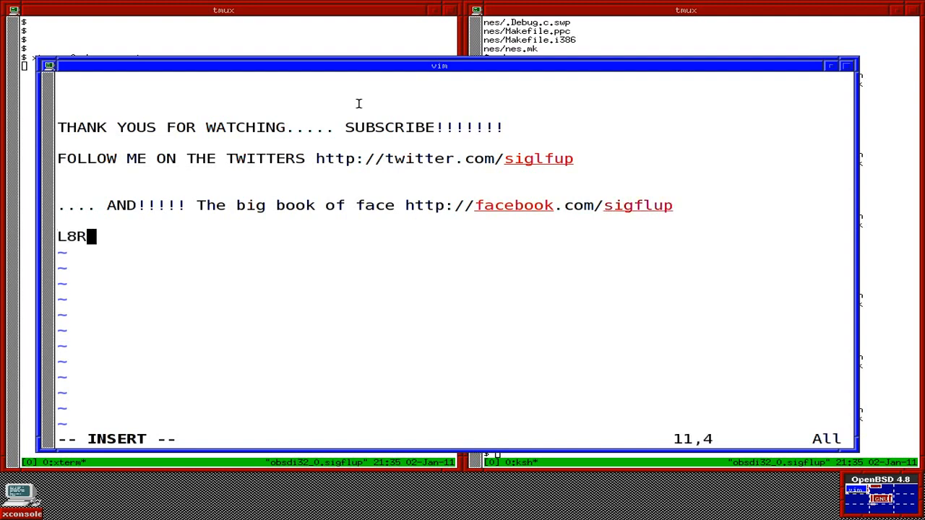
text(!!!)
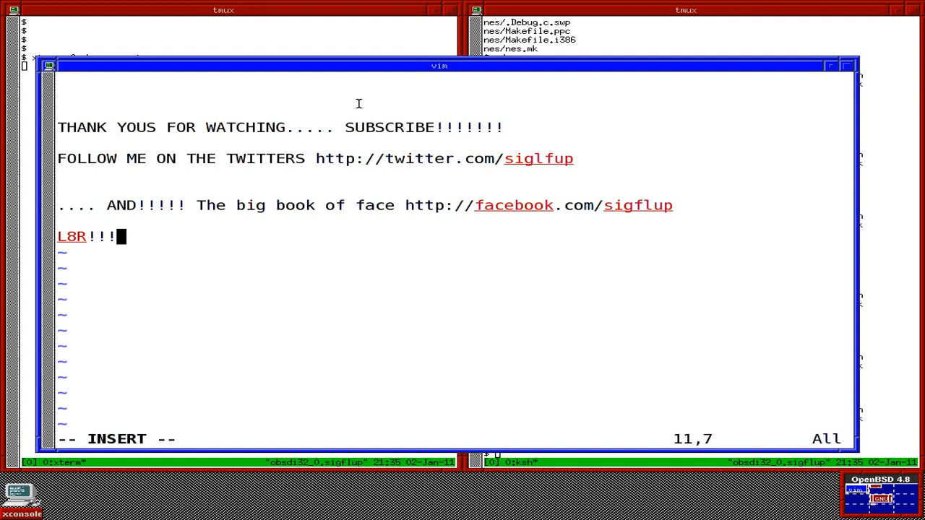